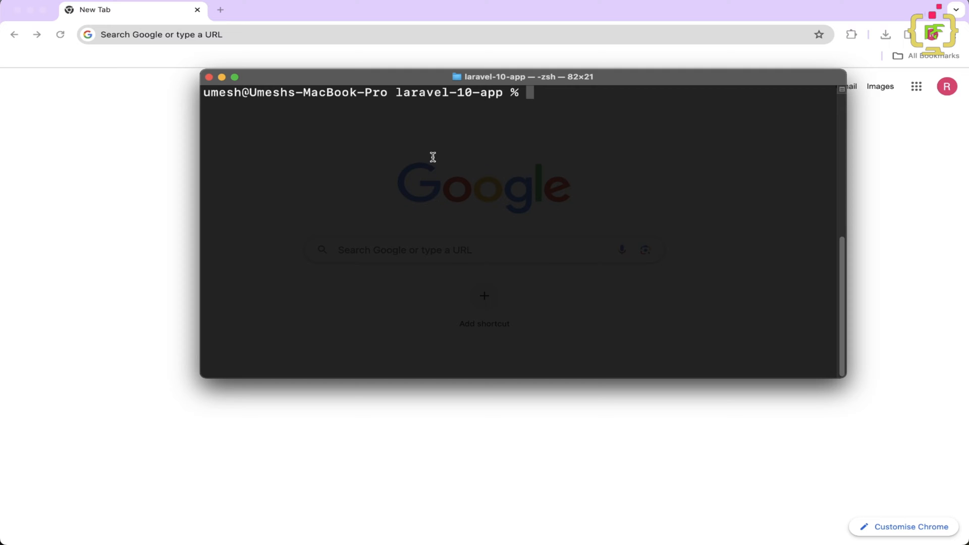
mouse_move(539, 114)
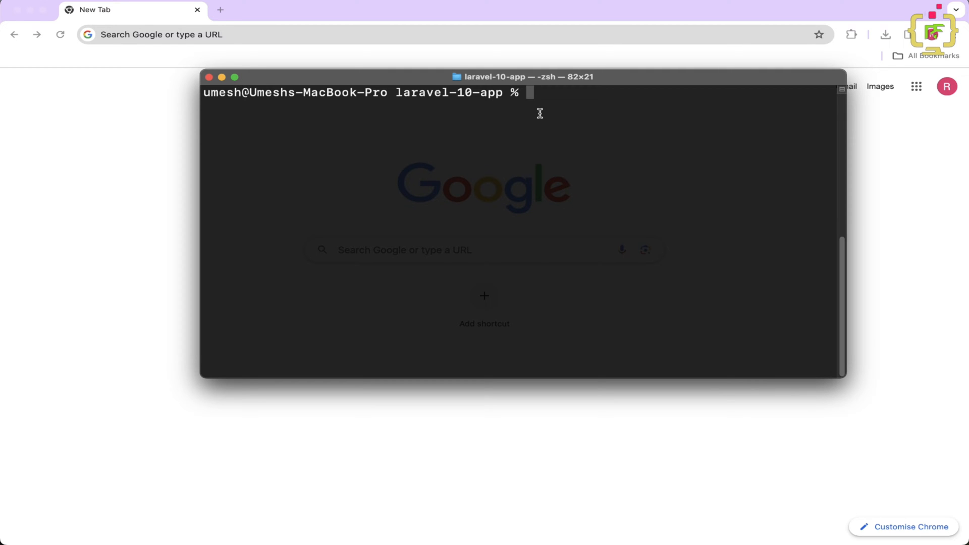
mouse_move(571, 108)
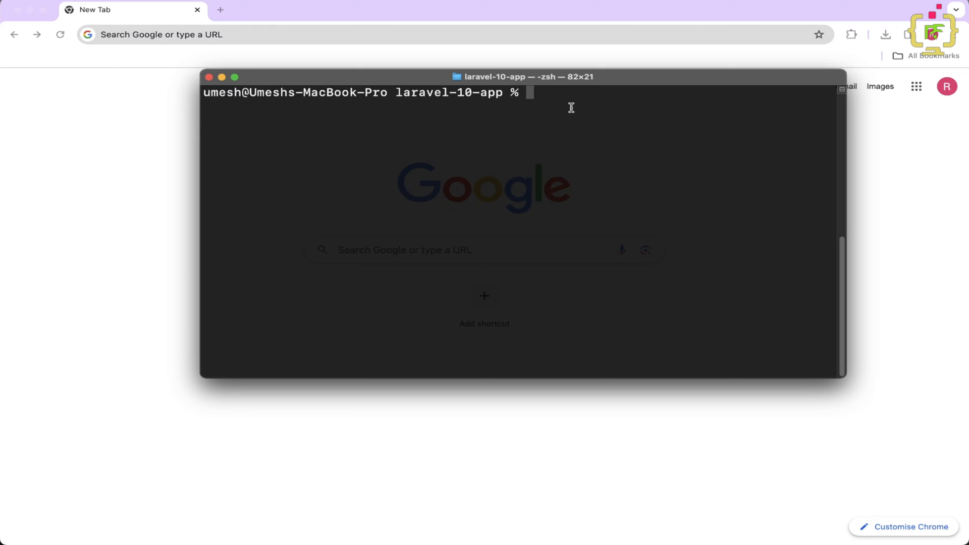
Launch the laravel-10-app project in VS Code with `code .` from Terminal.
text(code)
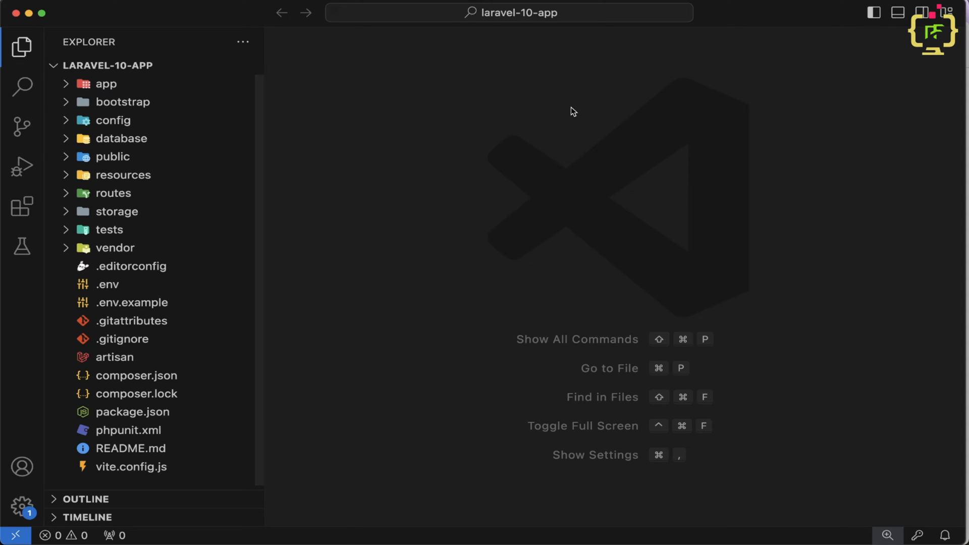
mouse_move(267, 162)
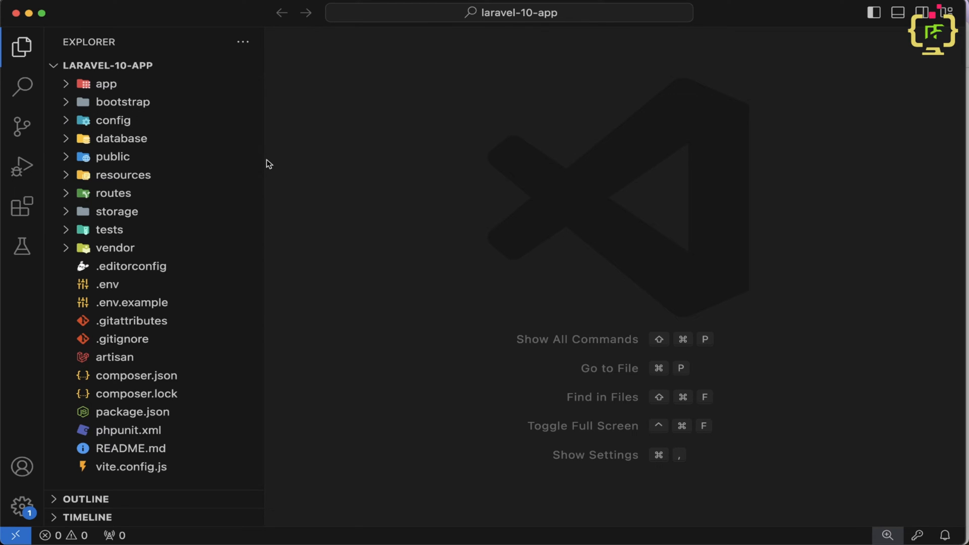
mouse_move(167, 362)
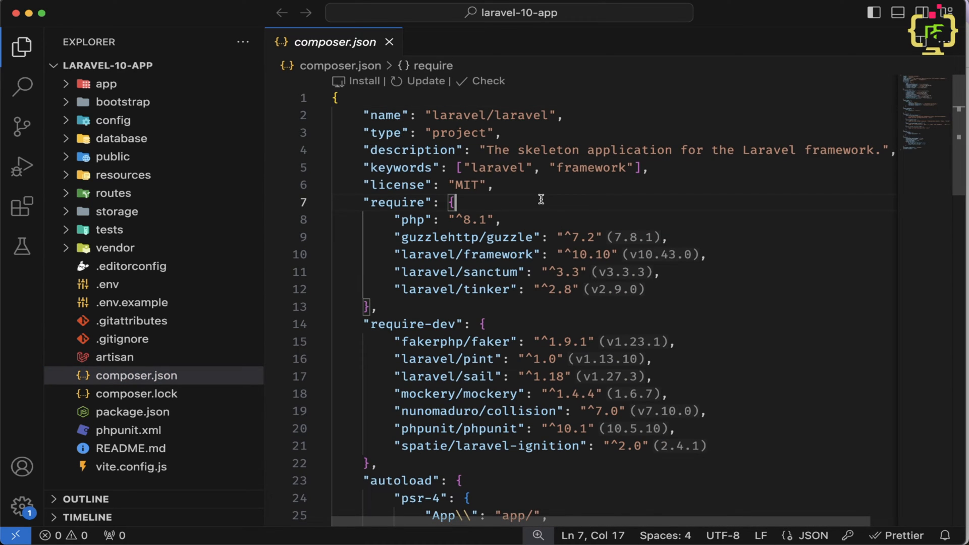
Highlight the require block, laravel/framework 10.10, laravel/sanctum and the require-dev section in composer.json.
drag(454, 202, 377, 306)
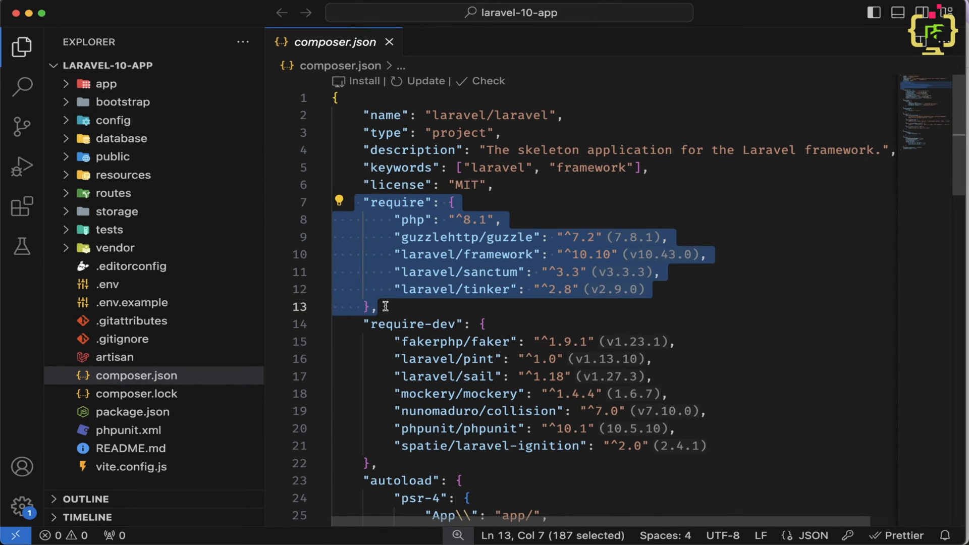
click(497, 168)
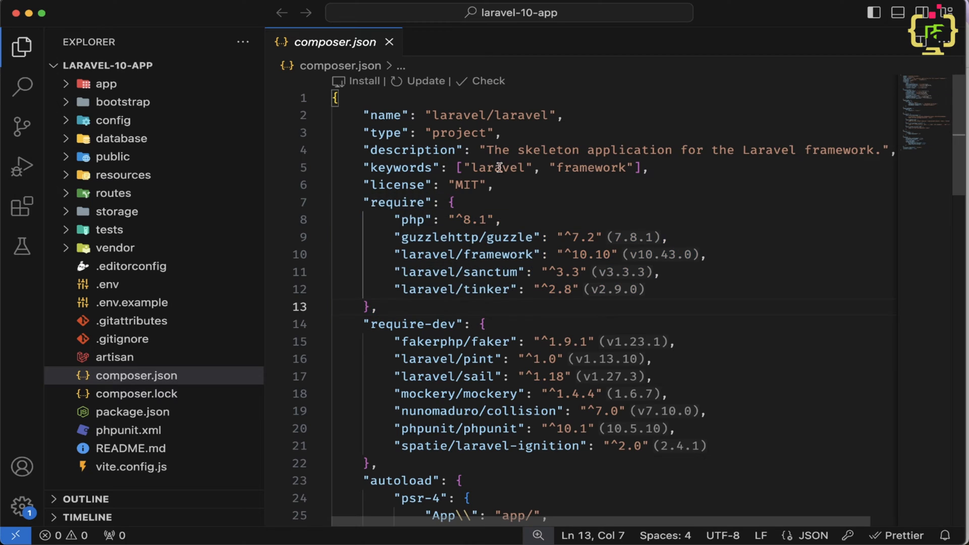
double_click(398, 202)
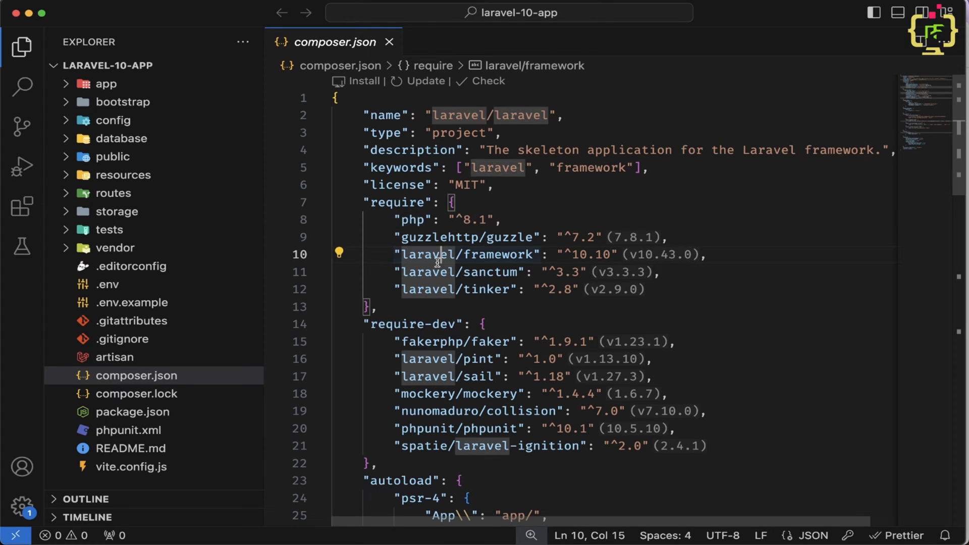
double_click(591, 255)
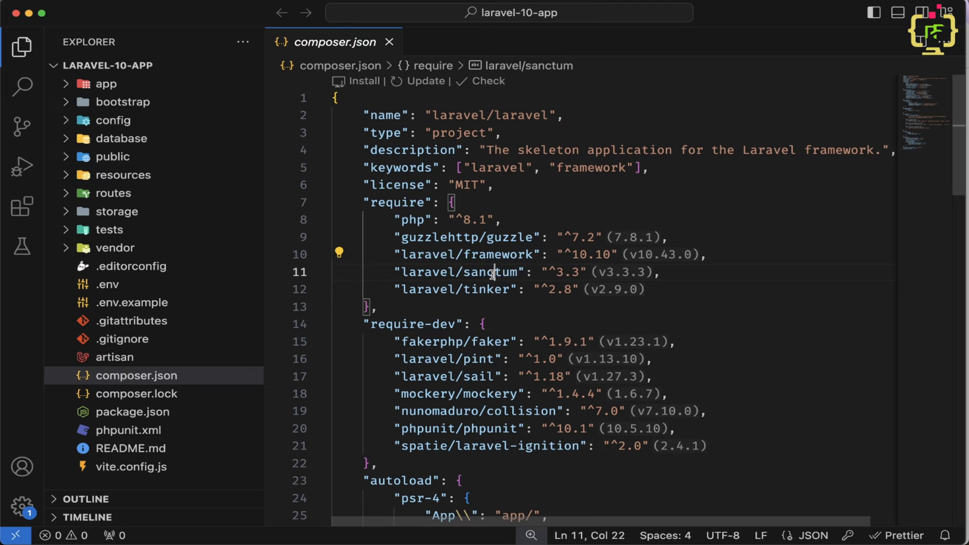
double_click(485, 289)
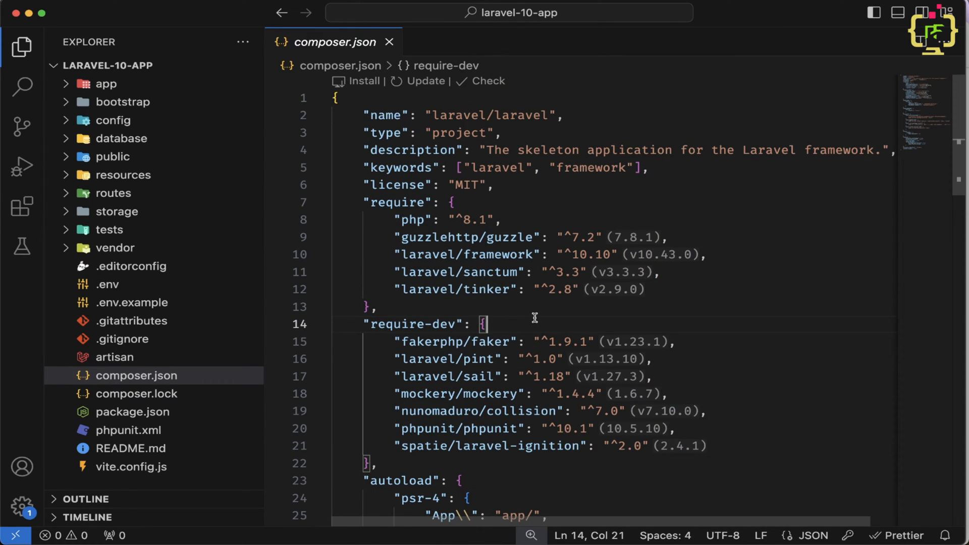
mouse_move(466, 254)
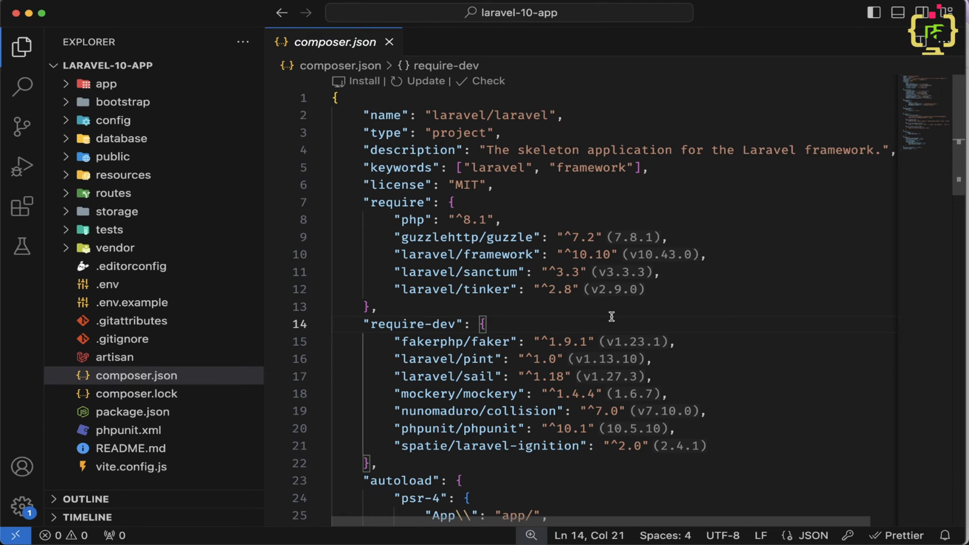
mouse_move(510, 167)
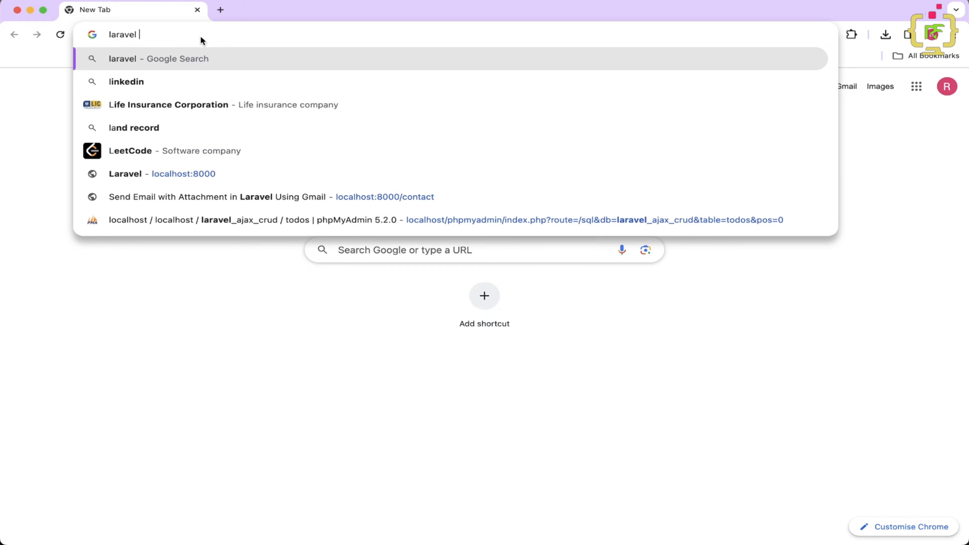
Search 'laravel 11', reach the upgrade guide's Updating Dependencies and highlight the PHP 8.2.0 requirement.
text(laravel 11)
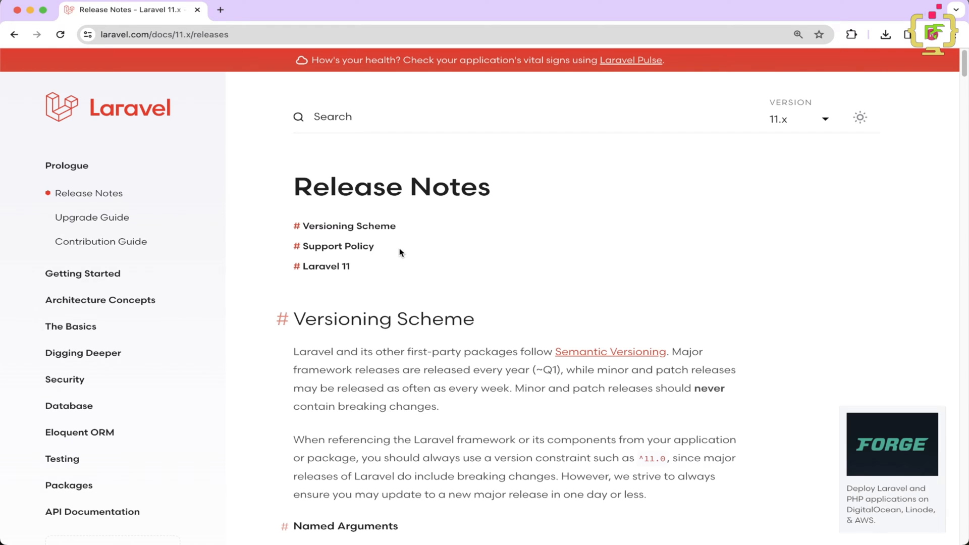
mouse_move(74, 171)
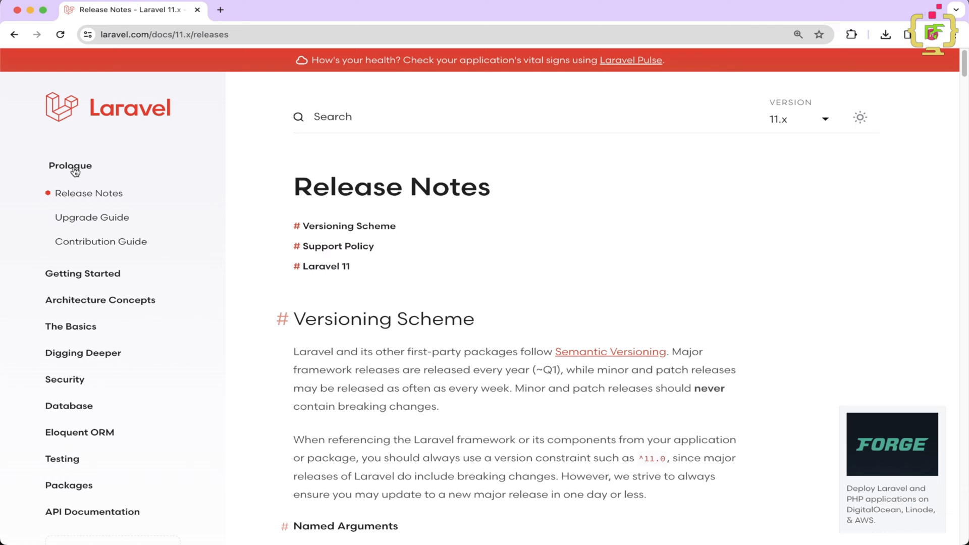
mouse_move(92, 221)
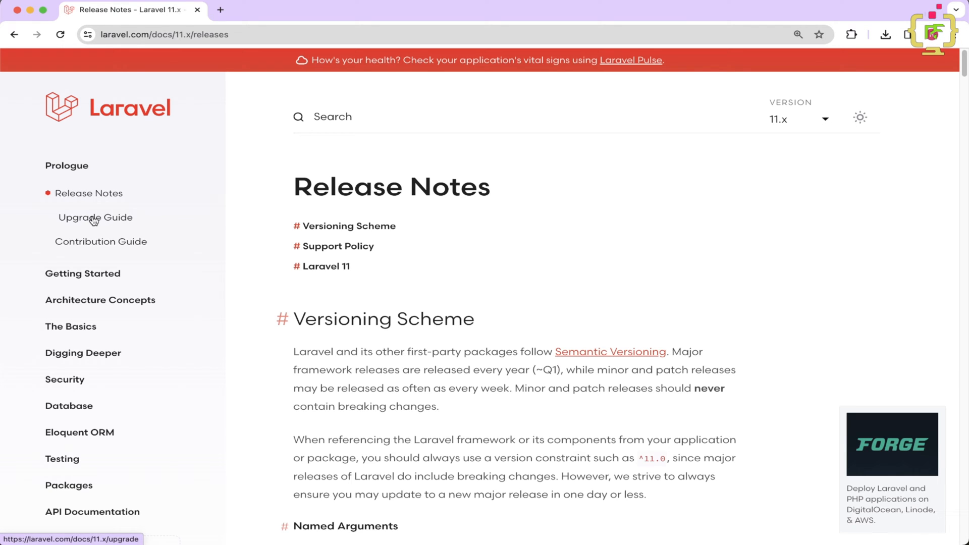
click(95, 217)
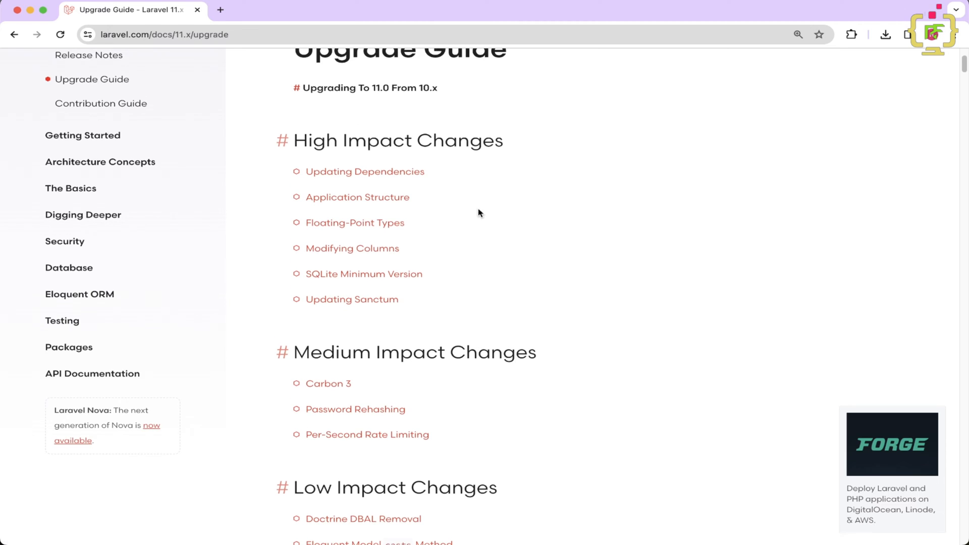
scroll(down, 3)
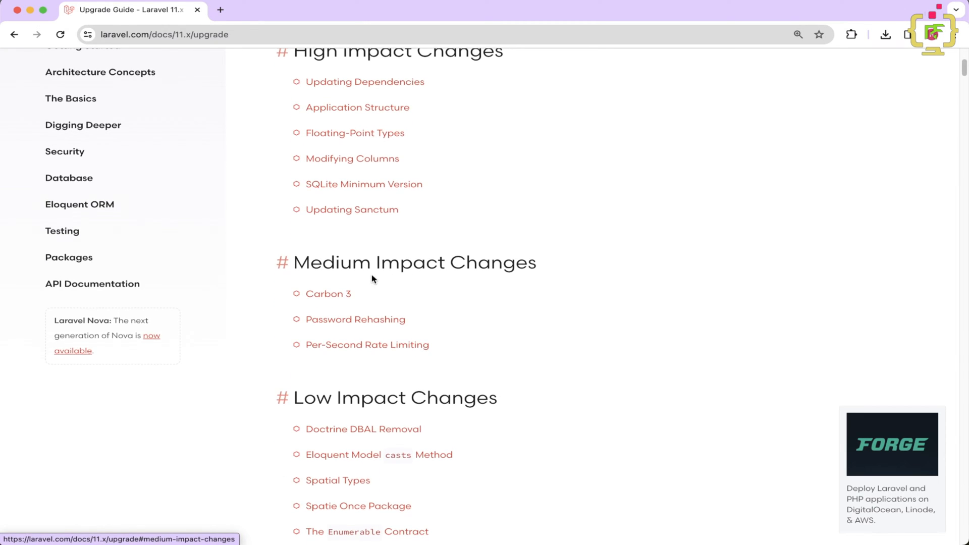
scroll(down, 3)
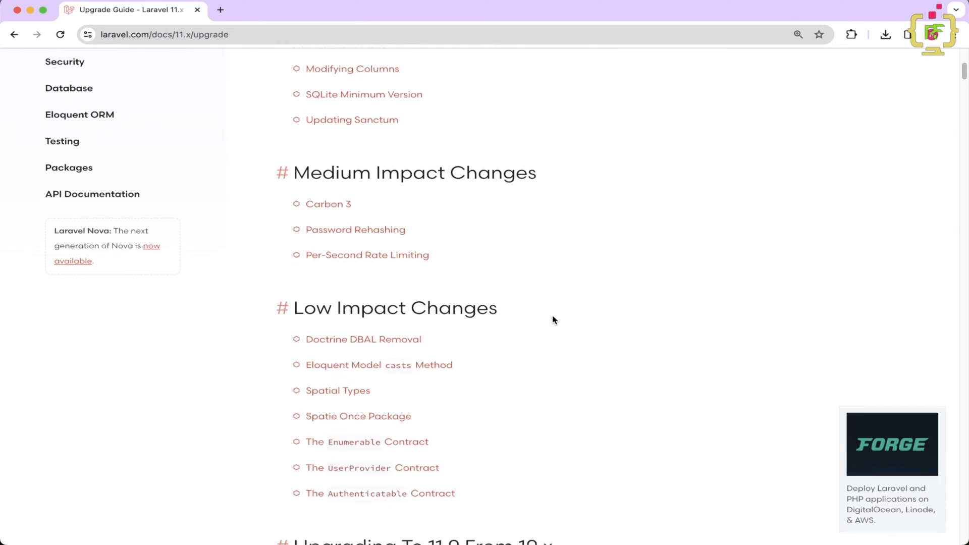
scroll(down, 3)
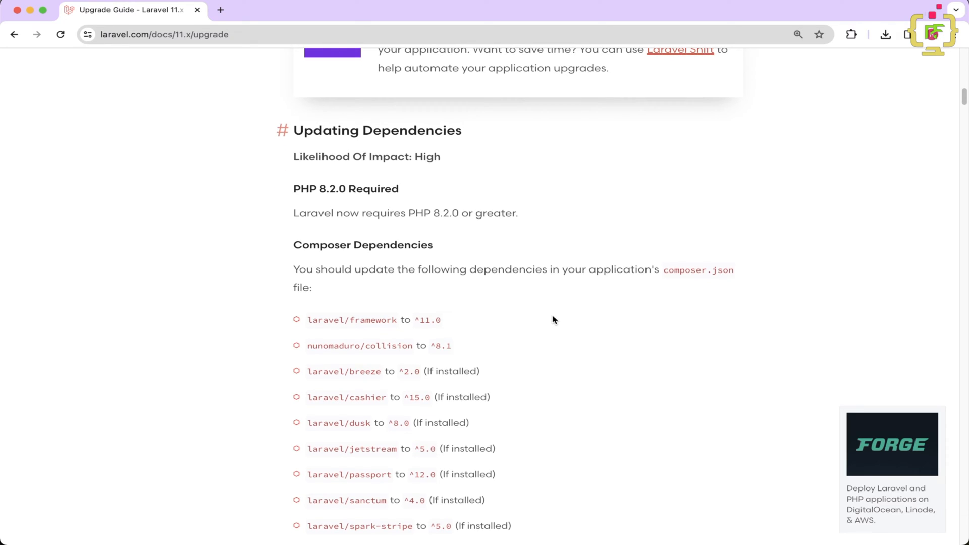
scroll(down, 3)
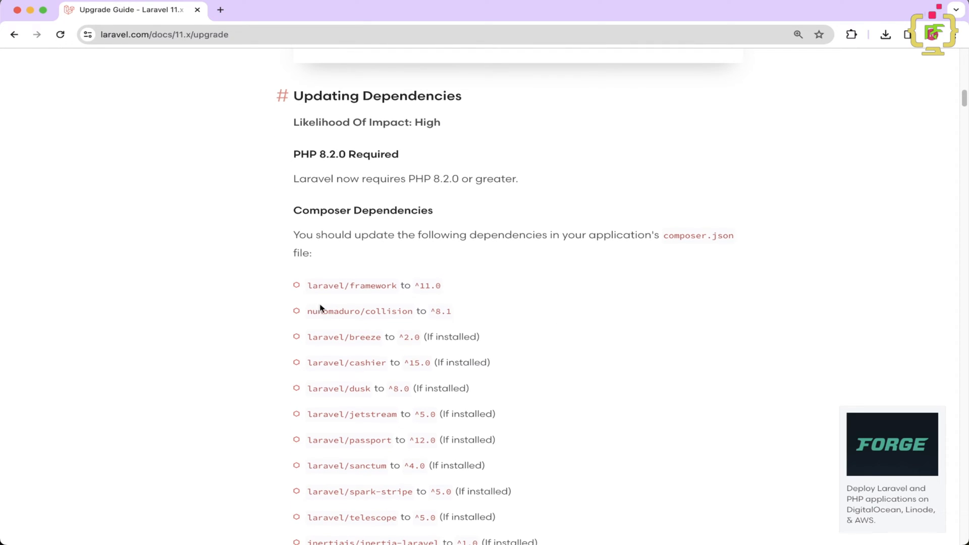
mouse_move(291, 184)
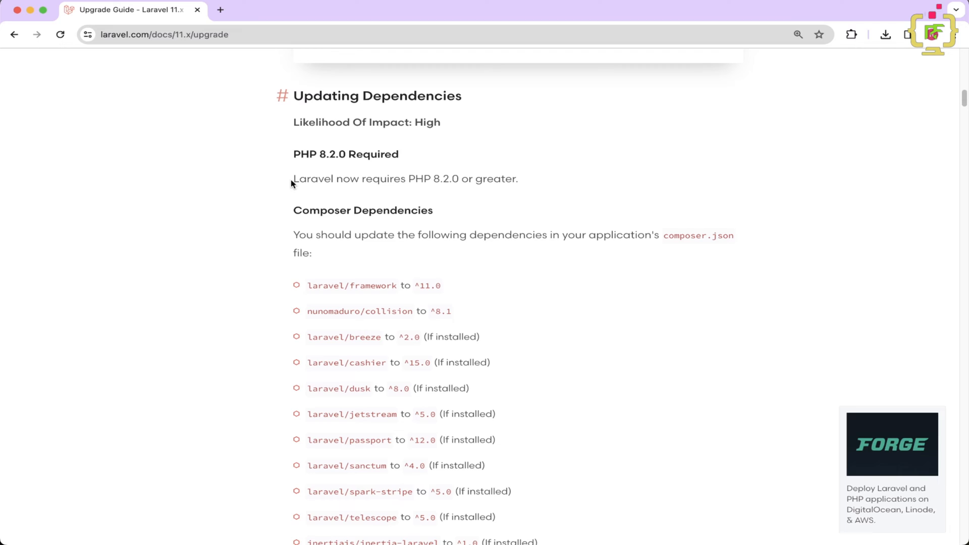
drag(294, 179, 517, 178)
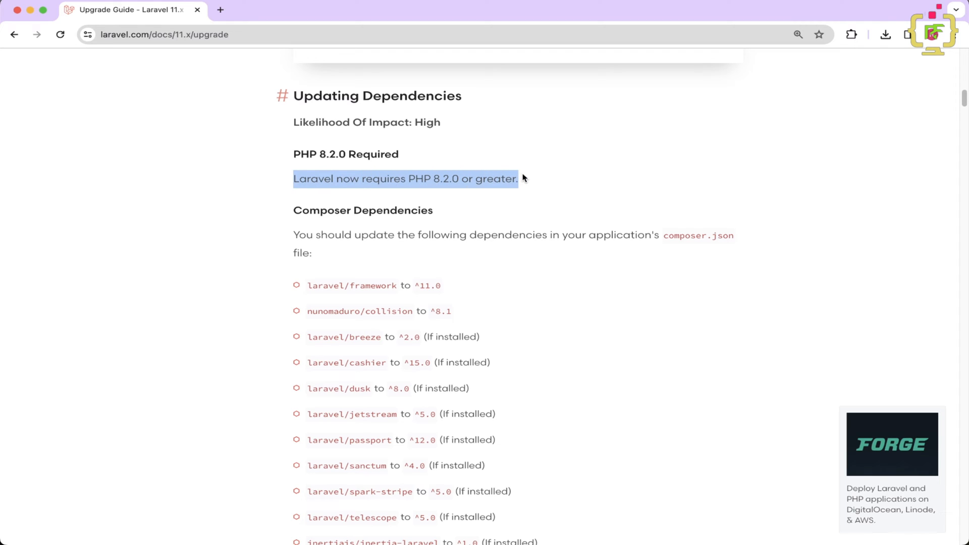
mouse_move(455, 230)
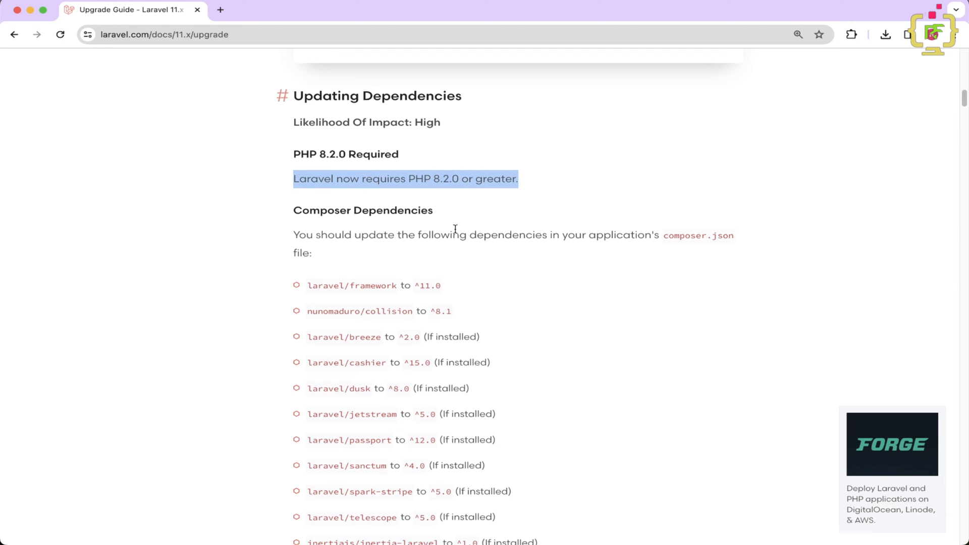
mouse_move(499, 527)
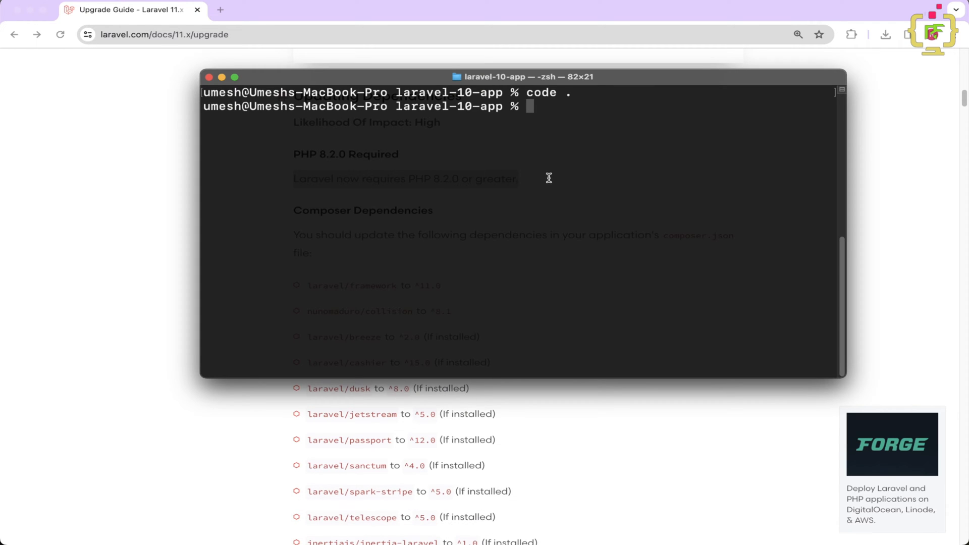
Run php -v, composer -V and composer self-update to confirm PHP 8.2.3 and Composer 2.7.2 are current.
text(php -v)
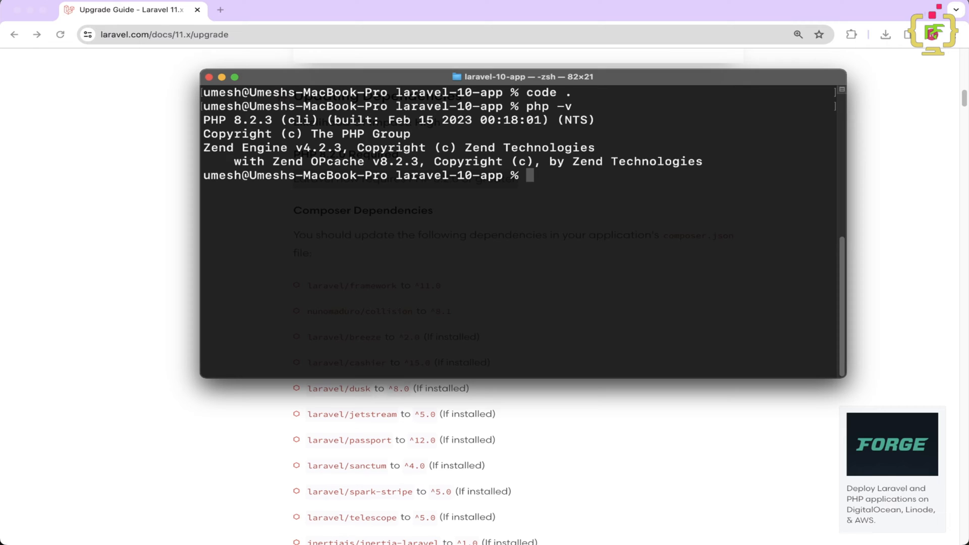
mouse_move(582, 175)
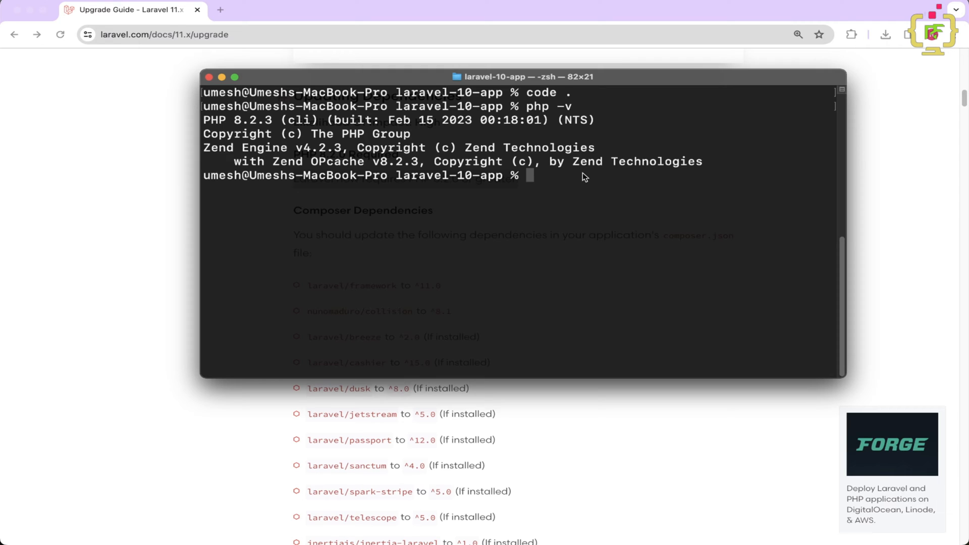
text(composer)
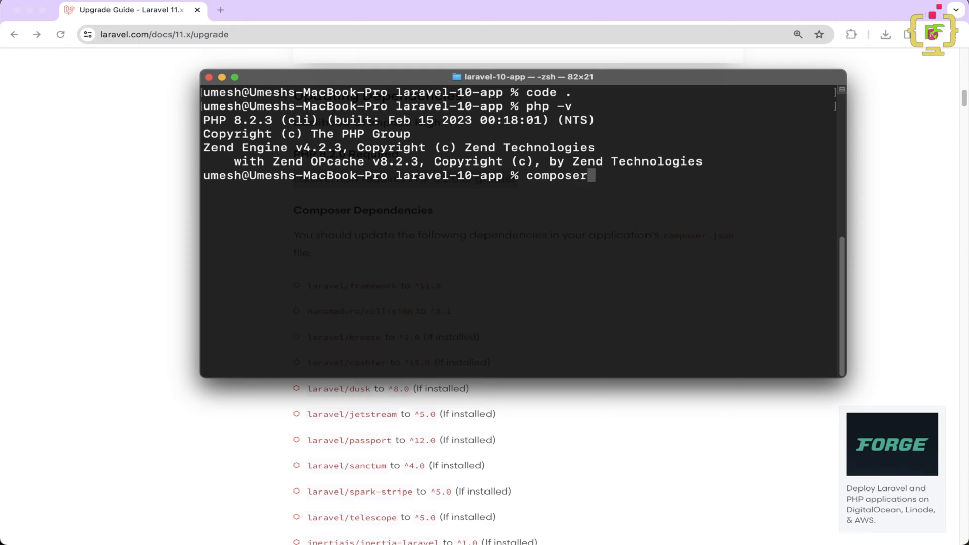
text(-V)
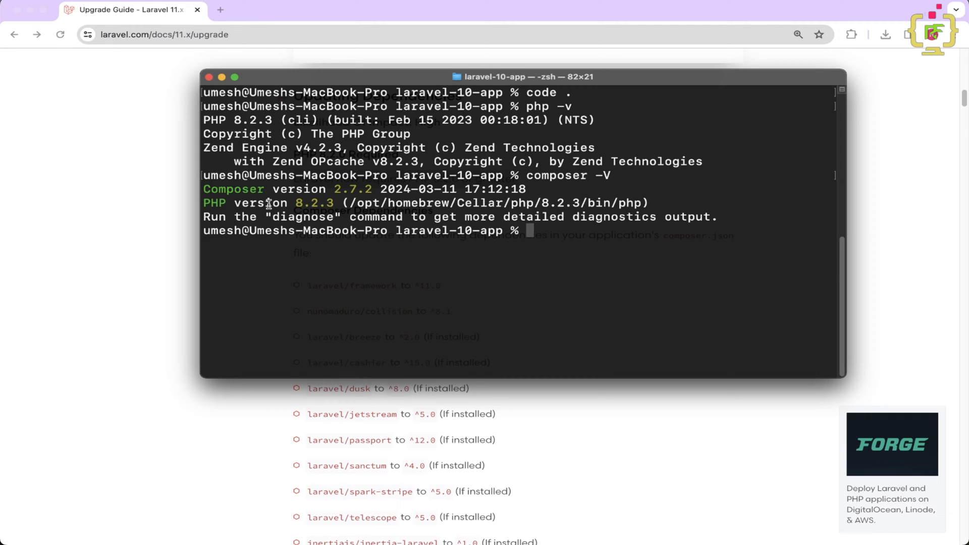
text(composer self-)
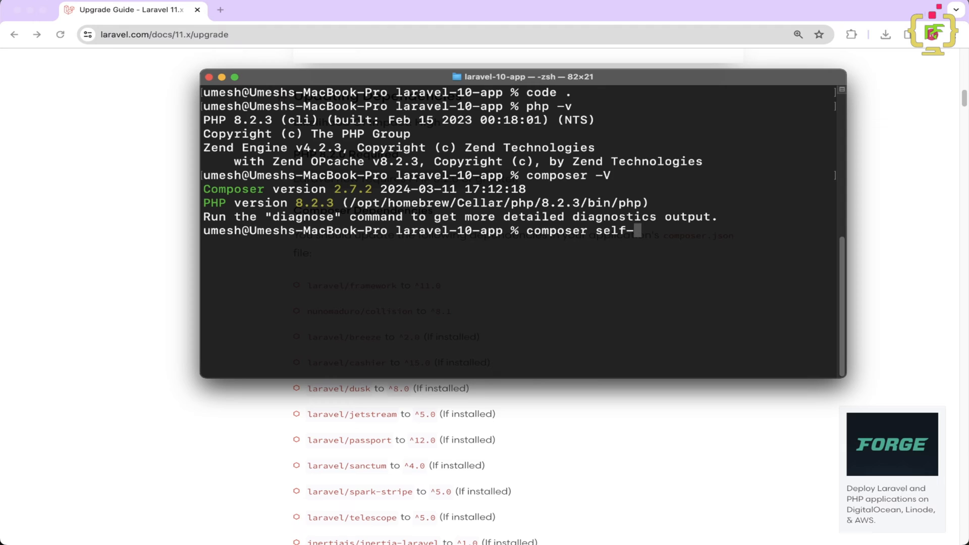
key(Return)
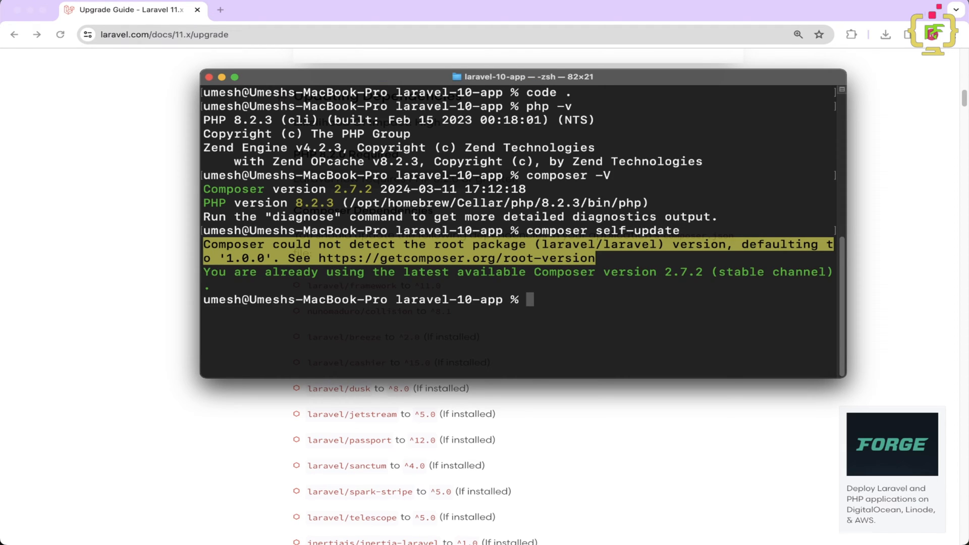
mouse_move(246, 268)
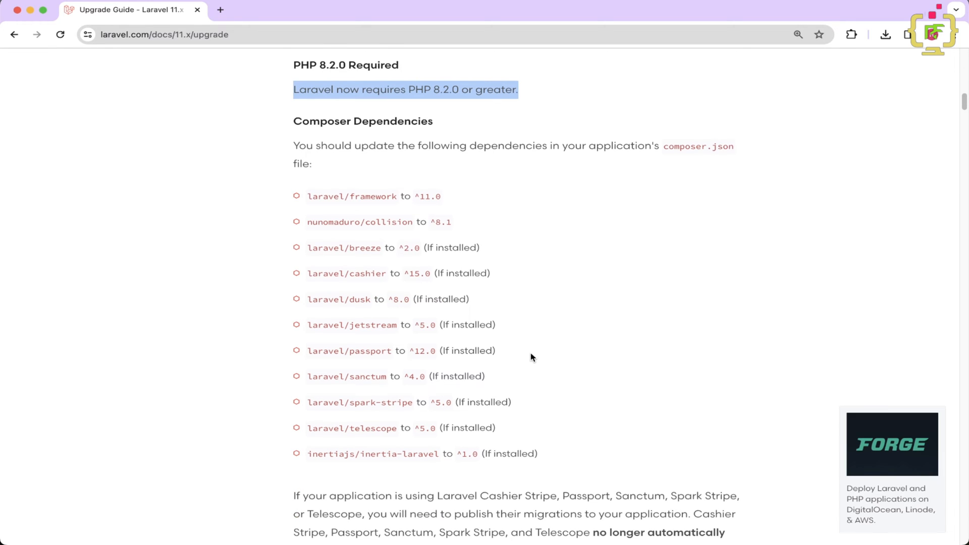
Following the guide, change laravel/framework in composer.json to ^11.0.
scroll(down, 3)
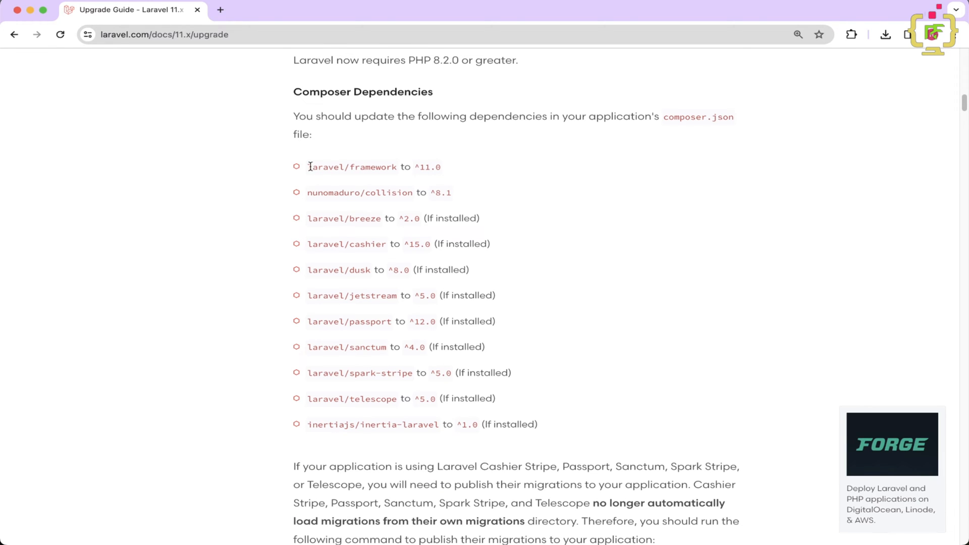
double_click(351, 168)
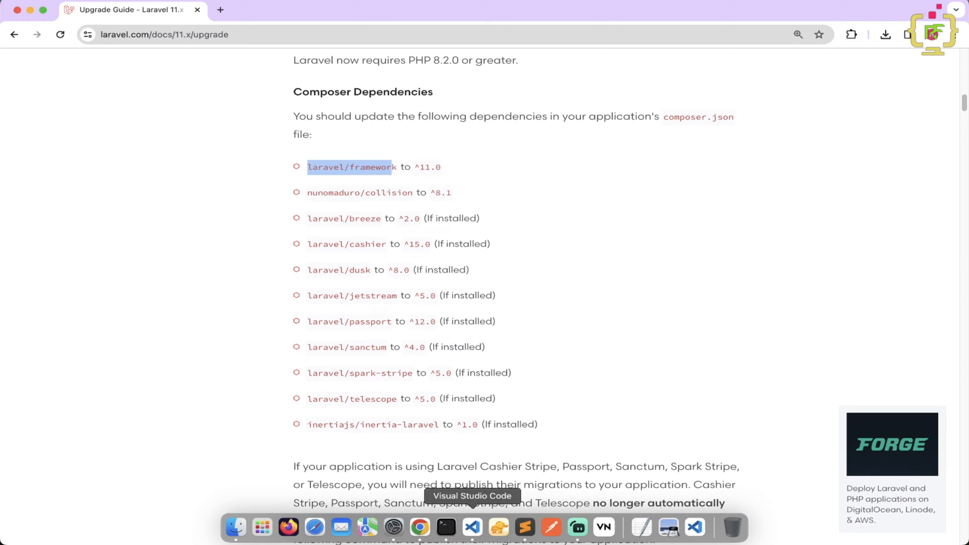
click(472, 527)
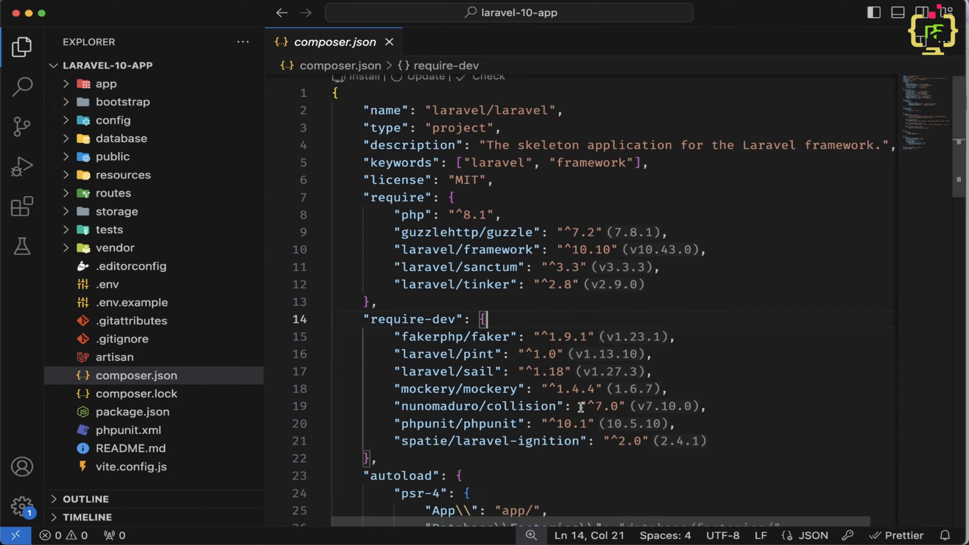
mouse_move(521, 272)
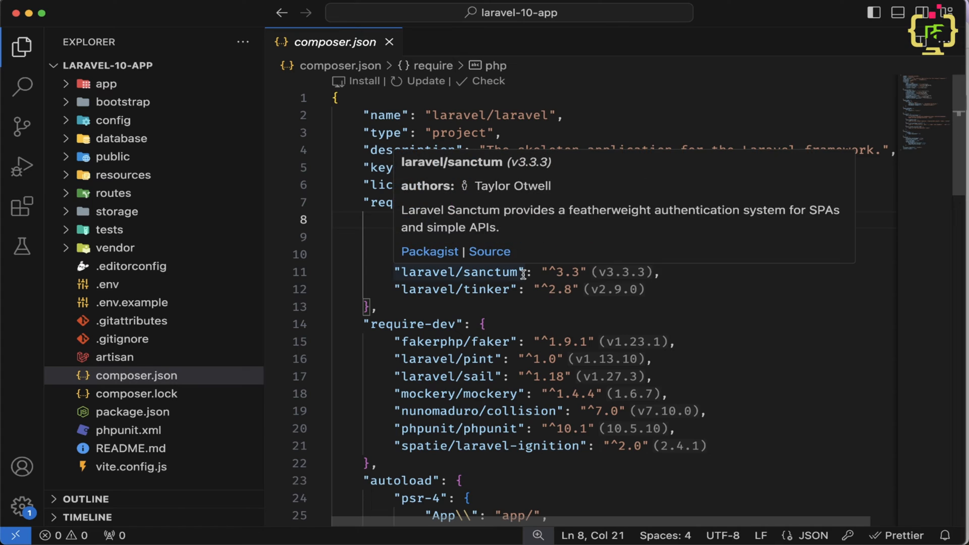
mouse_move(528, 273)
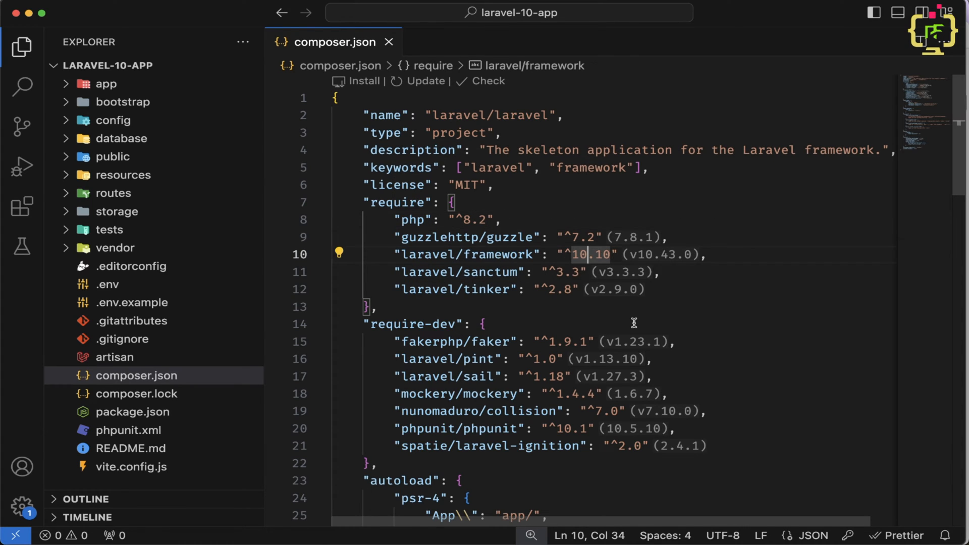
text(11.10)
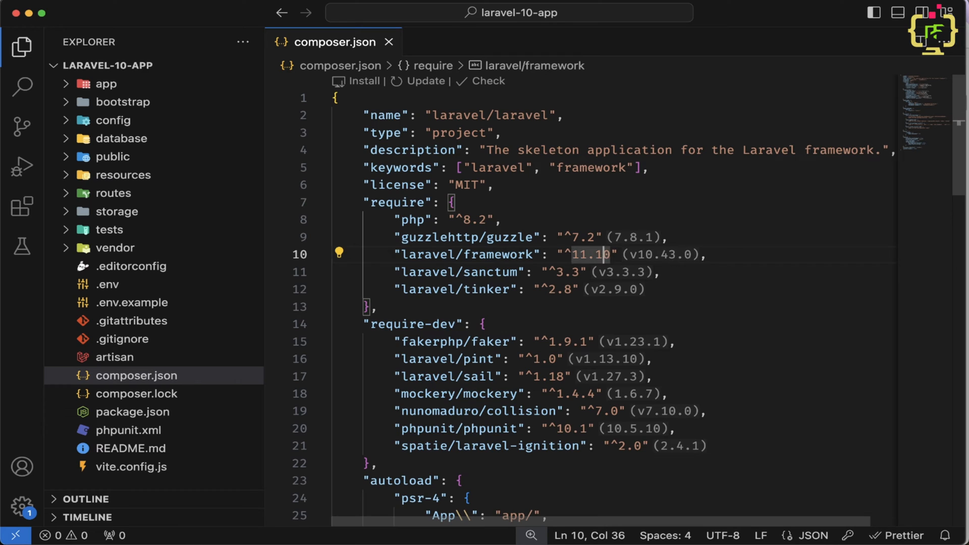
key(Backspace)
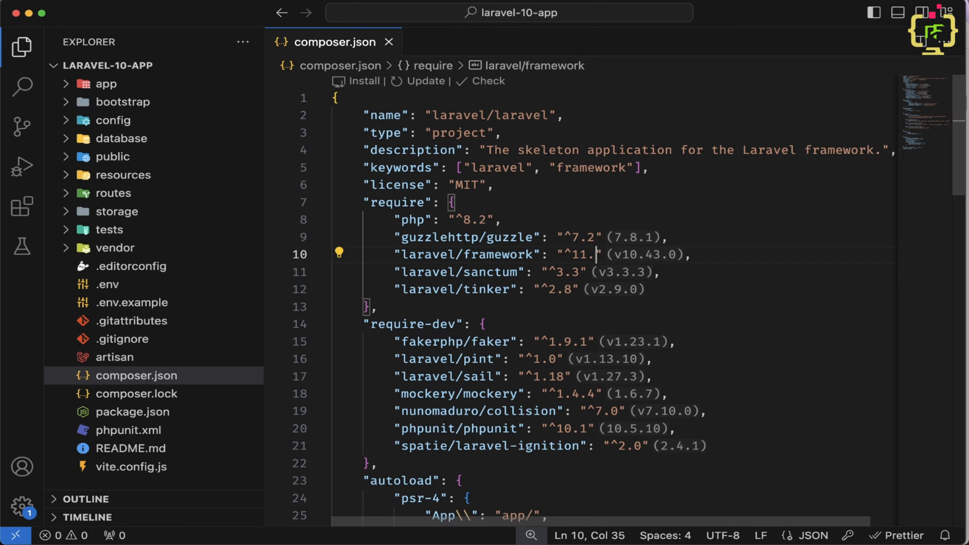
Check the guide again, update nunomaduro/collision to ^8.1, then bring Terminal back in front.
click(420, 525)
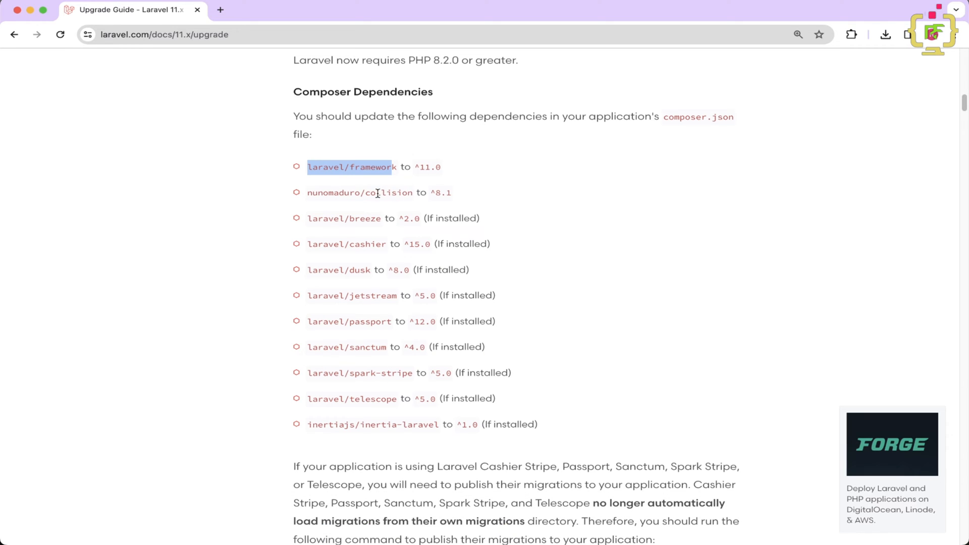
click(471, 527)
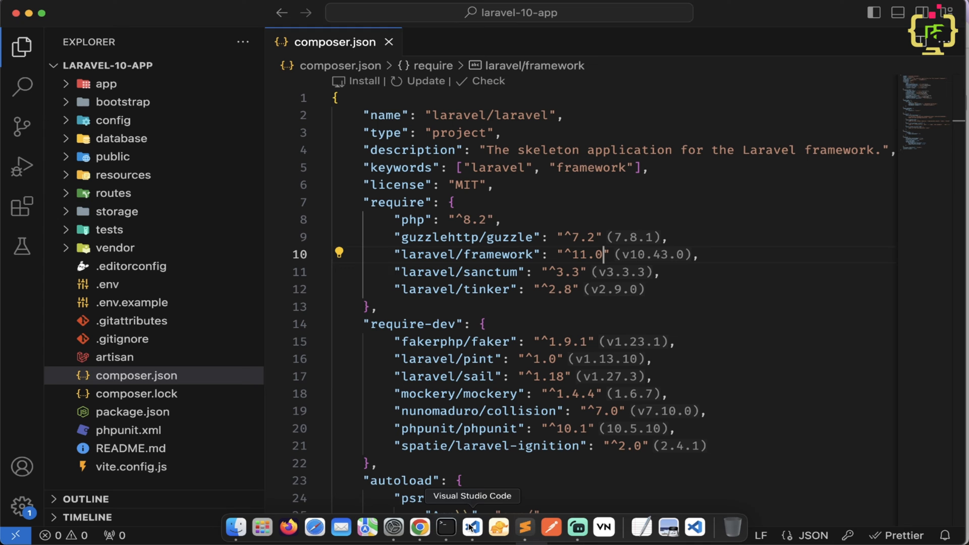
double_click(521, 381)
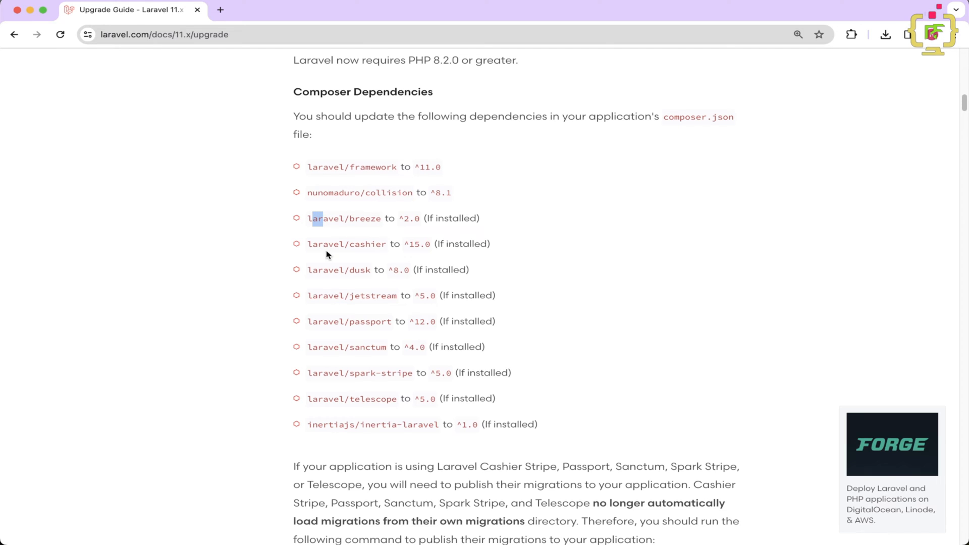
mouse_move(297, 392)
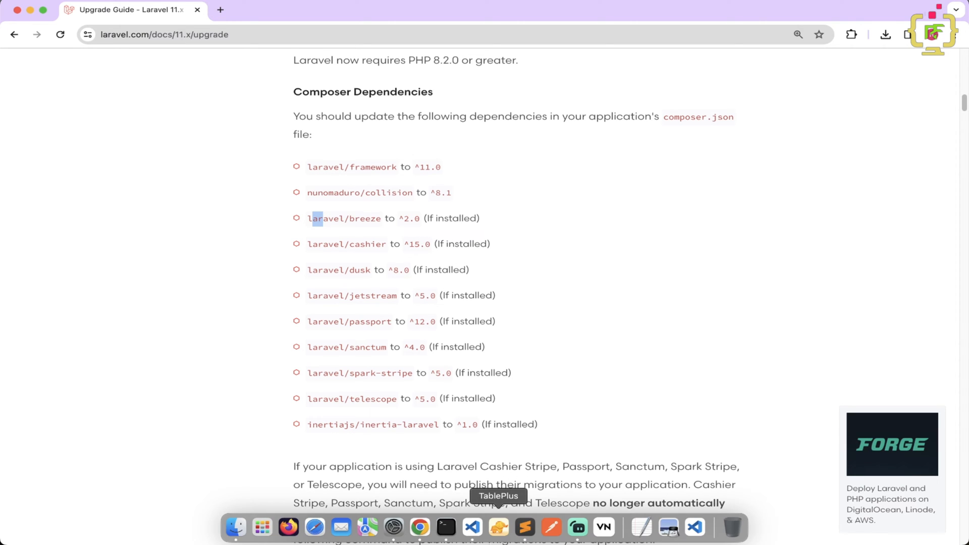
click(472, 528)
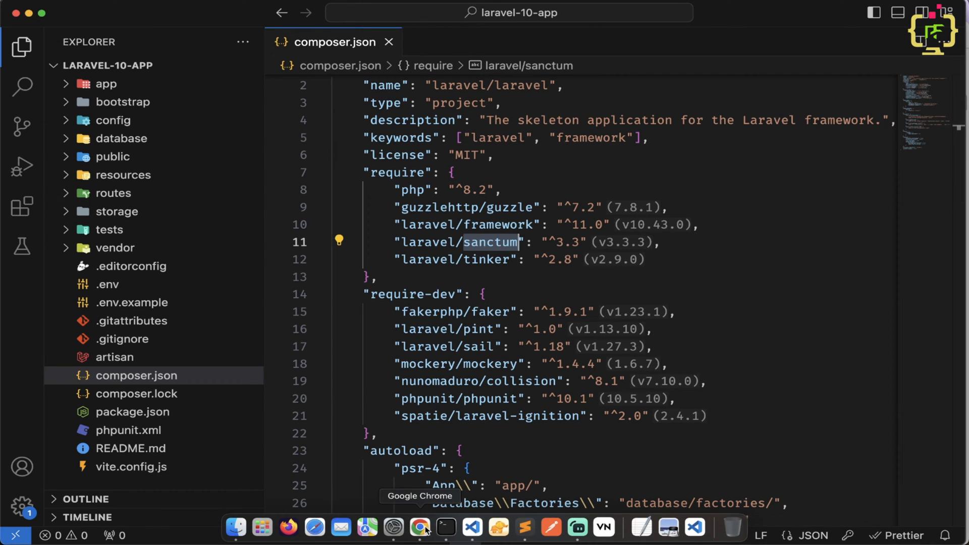
click(418, 528)
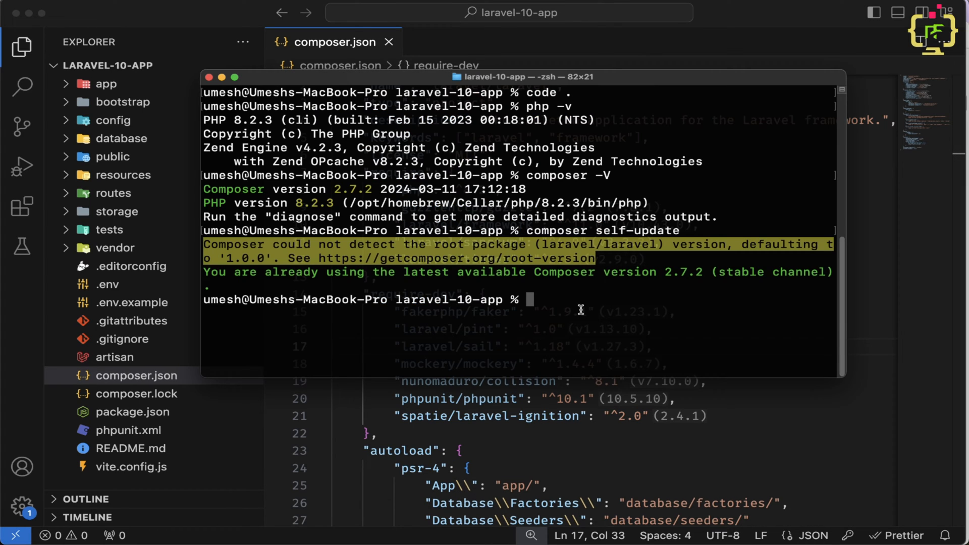
Run composer update to install the Laravel 11 dependencies.
text(composer update)
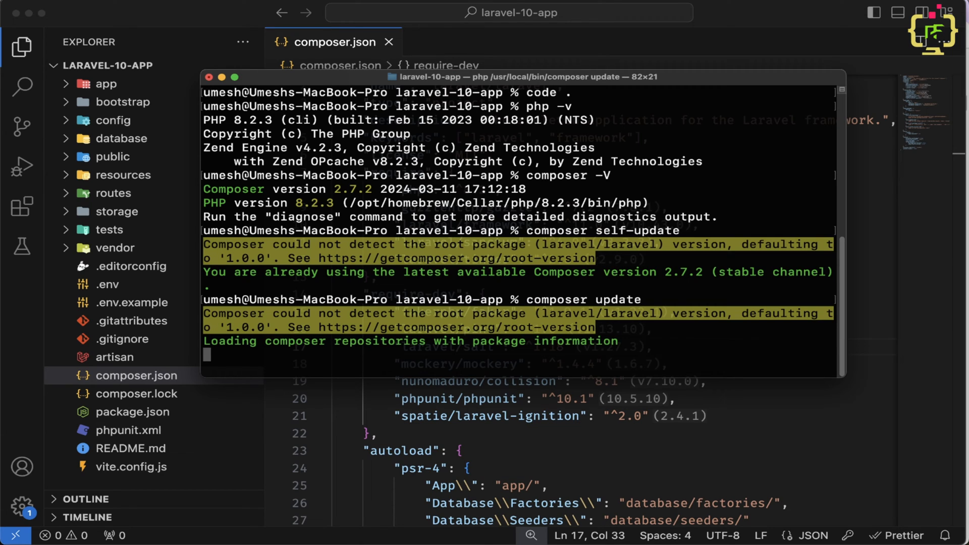
mouse_move(621, 354)
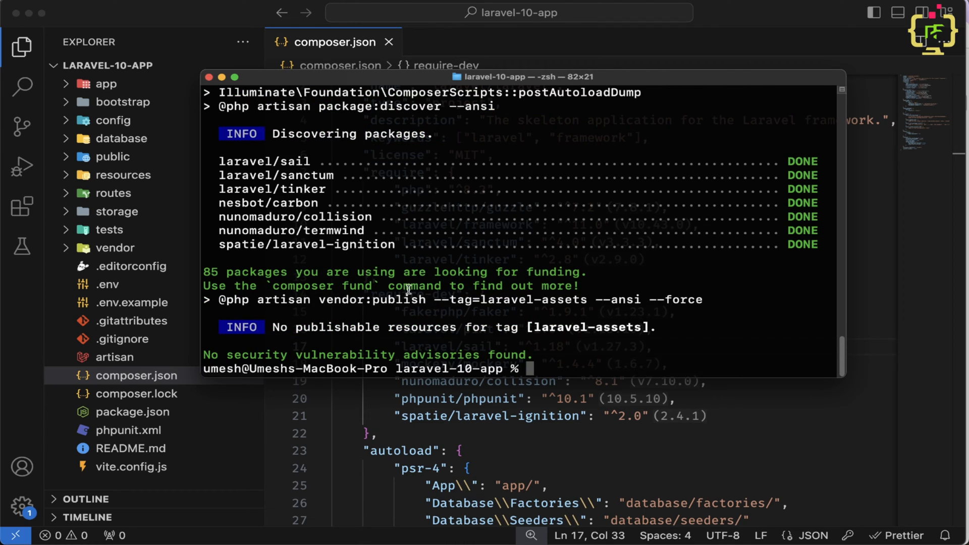
mouse_move(537, 265)
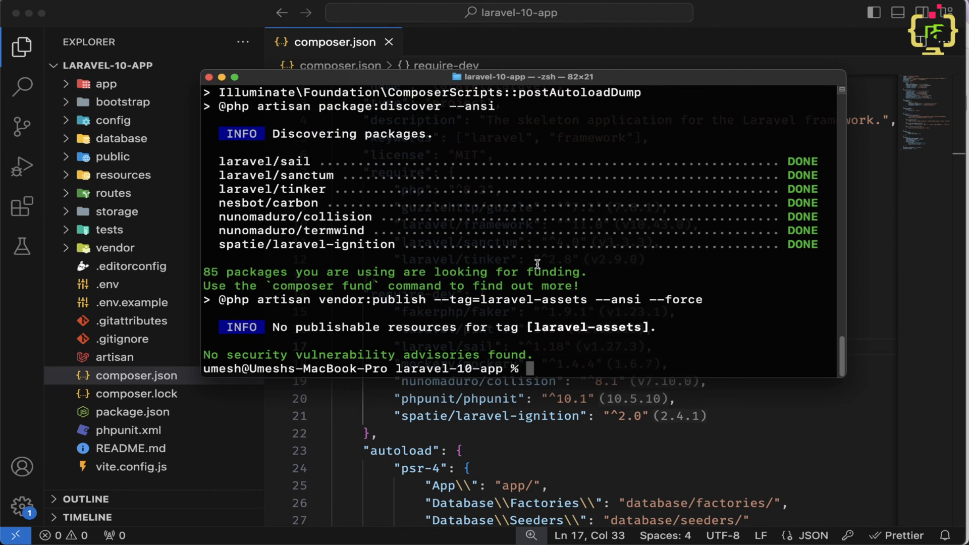
mouse_move(526, 289)
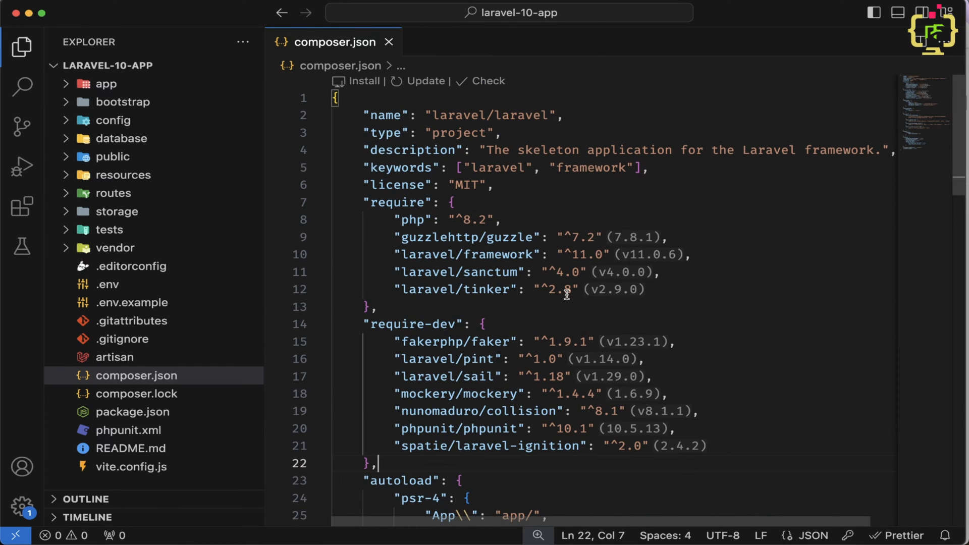
mouse_move(592, 262)
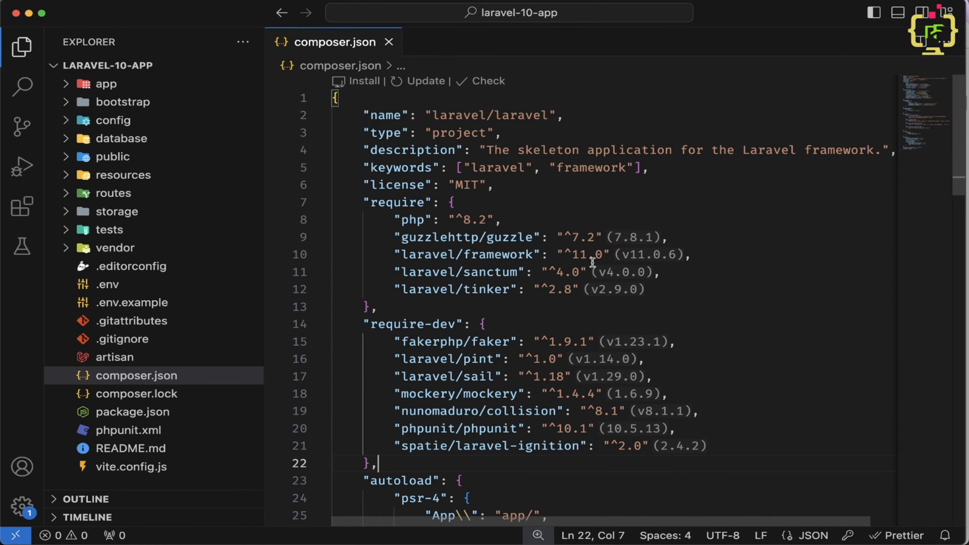
Review composer.json showing laravel/framework 11.0.6 and sanctum 4.0.0 installed.
click(585, 254)
text(p)
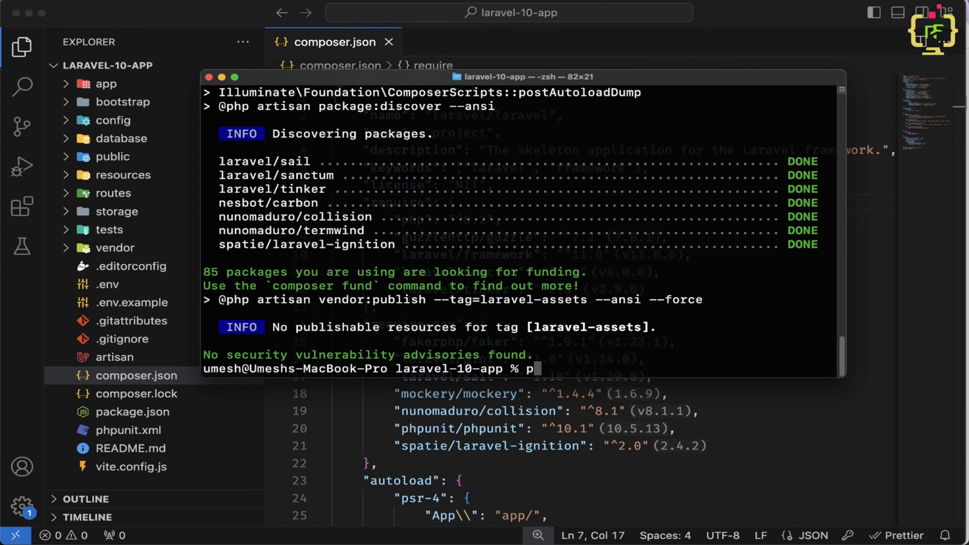
Run php artisan about and scroll through its report of Laravel 11.0.6.
text(hp artisan about)
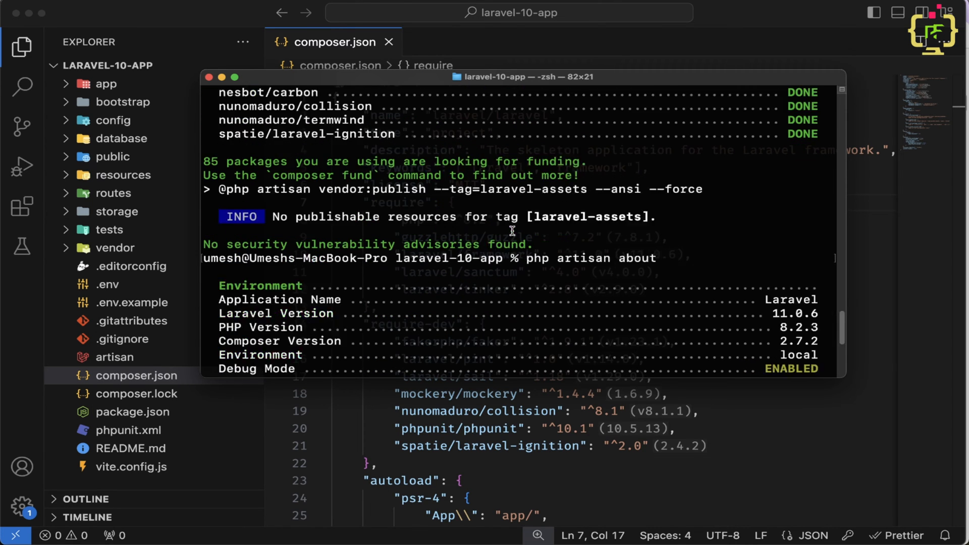
scroll(down, 3)
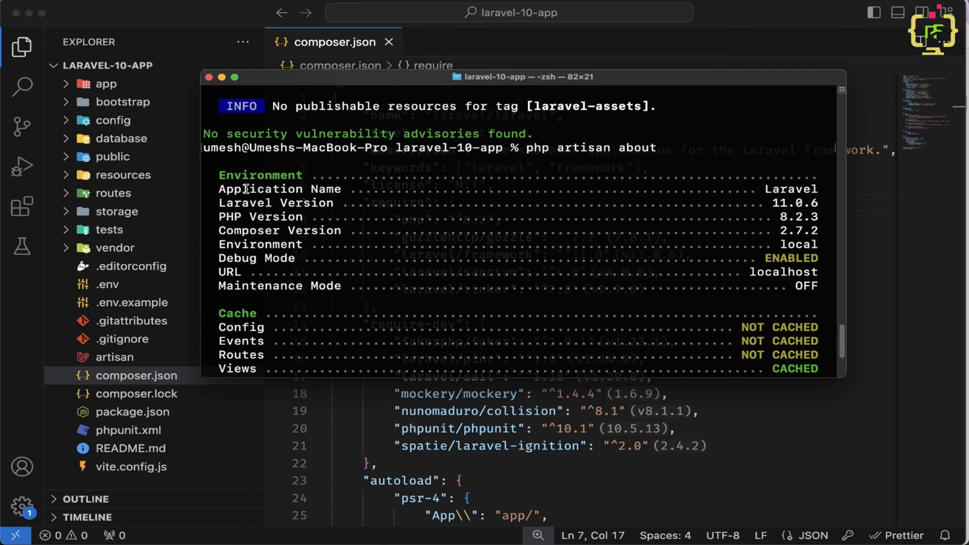
mouse_move(271, 218)
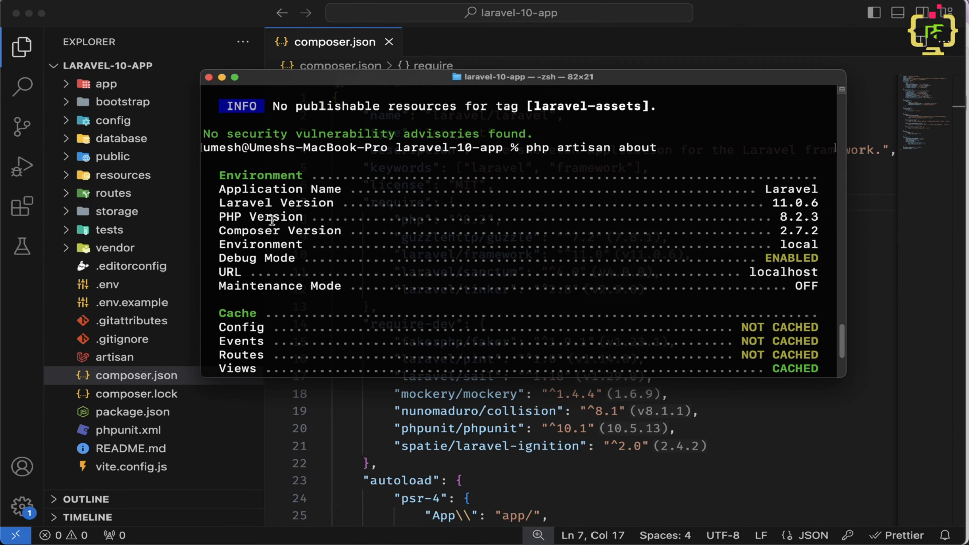
mouse_move(342, 224)
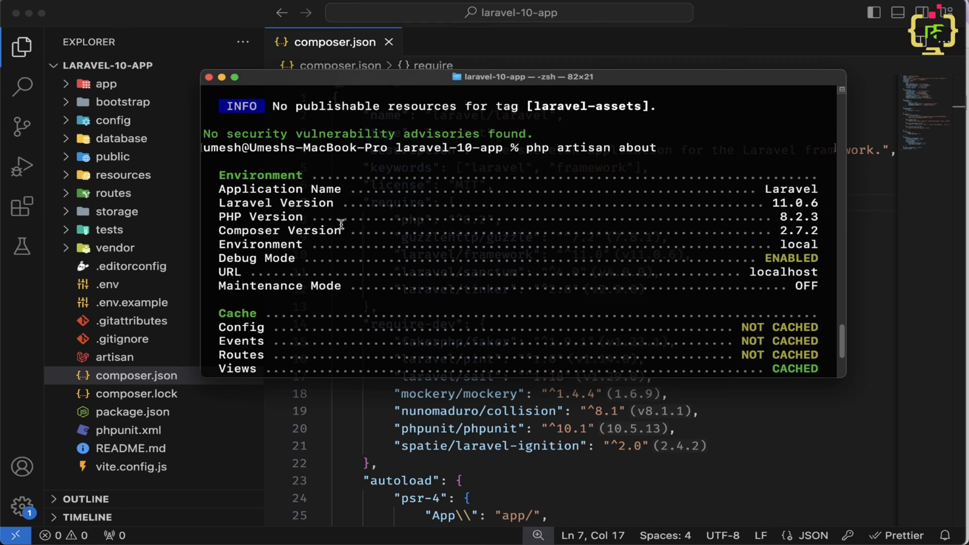
scroll(down, 3)
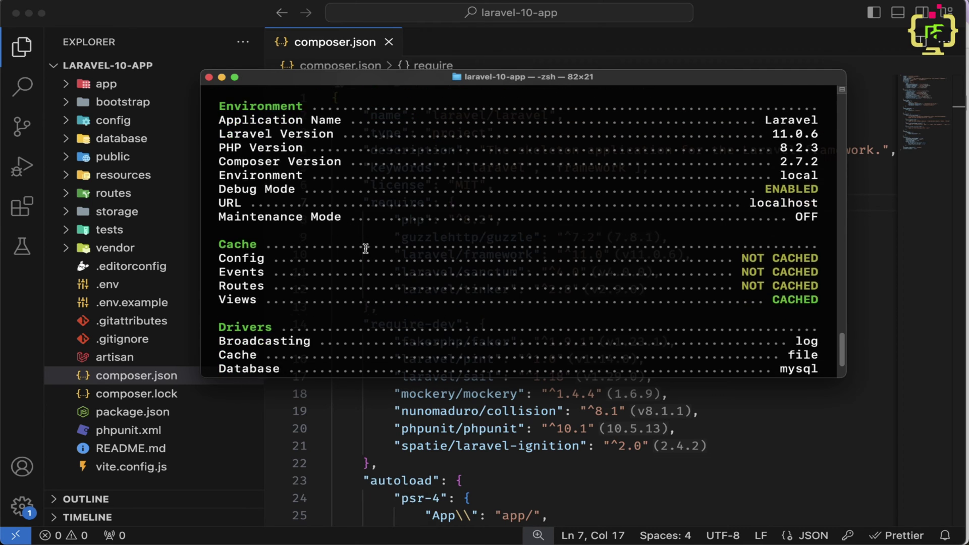
scroll(down, 3)
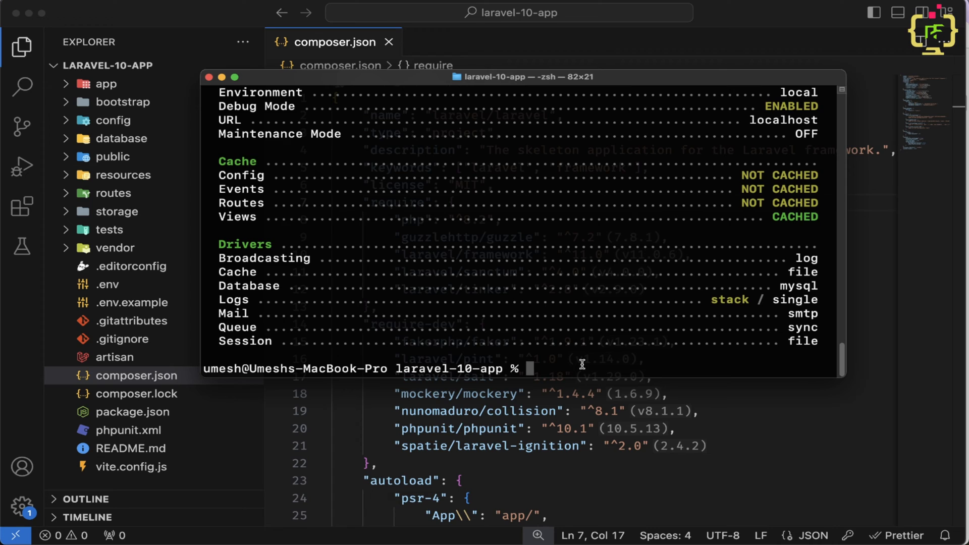
Run php artisan --version, then php artisan optimize:clear to clear cached bootstrap files.
text(php artisan)
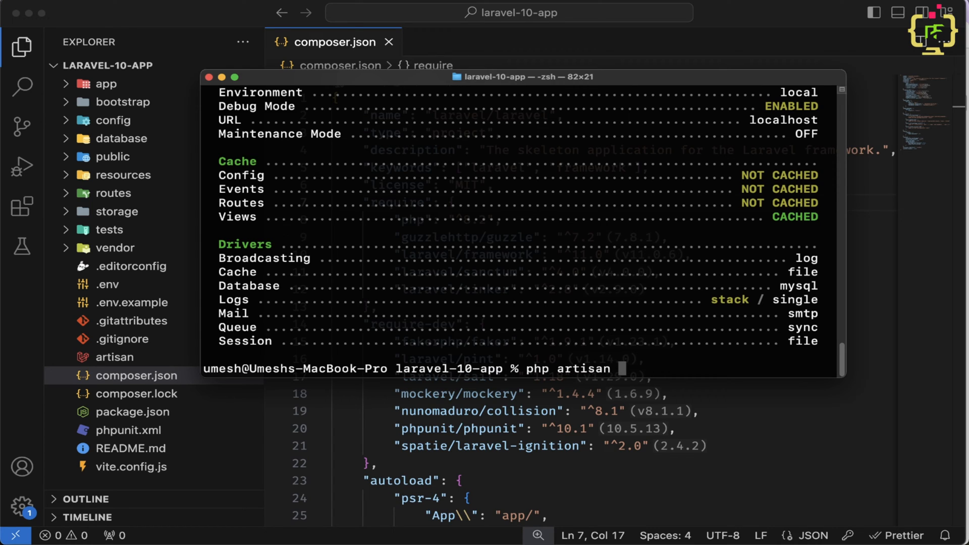
text(--version)
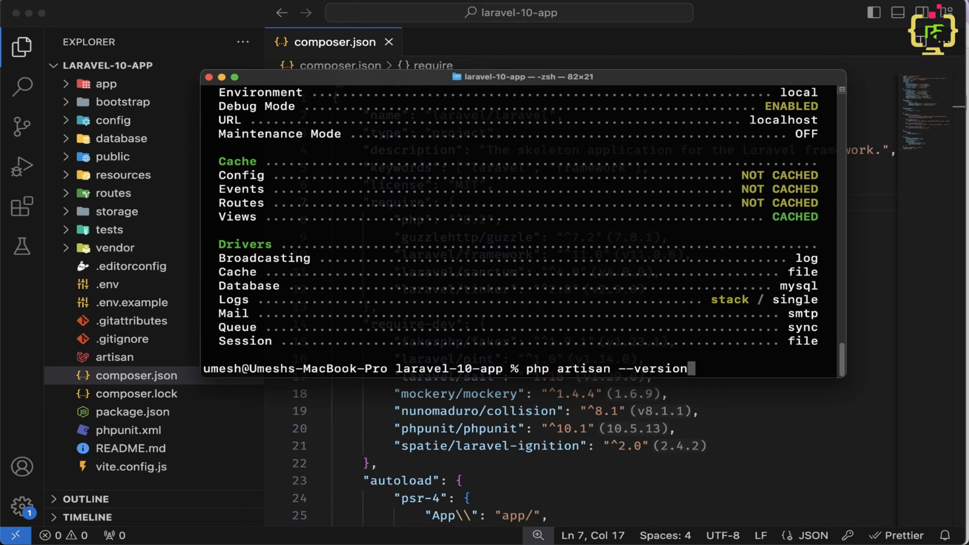
key(Enter)
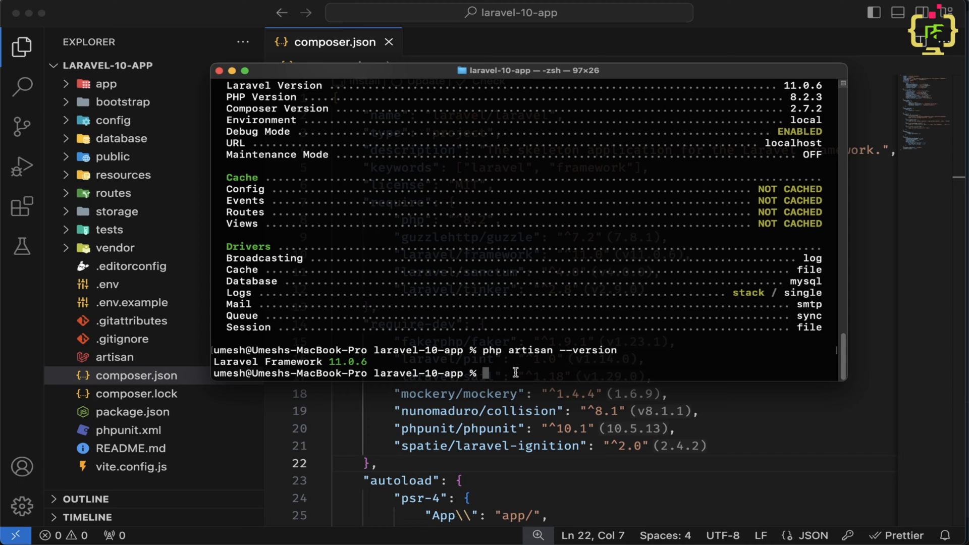
text(php artisan optimize:clear)
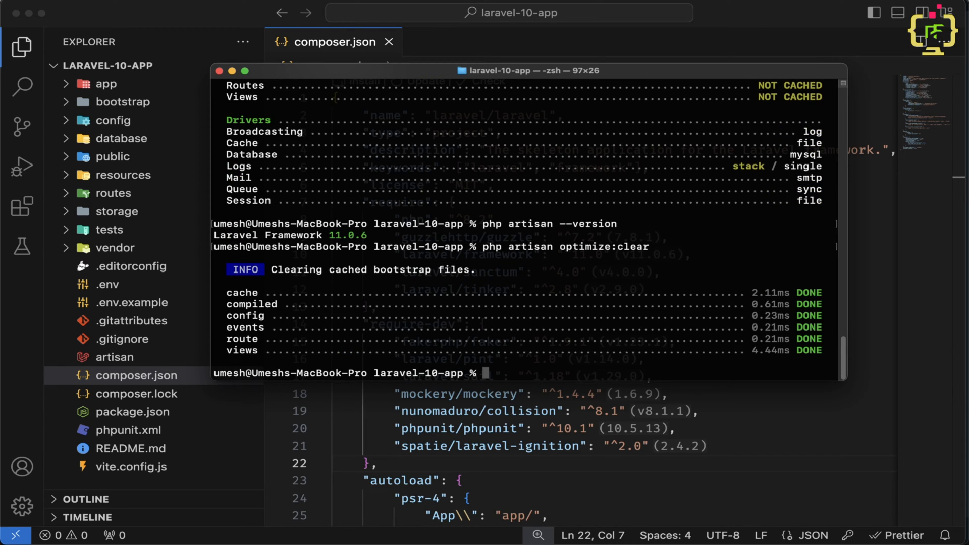
mouse_move(231, 283)
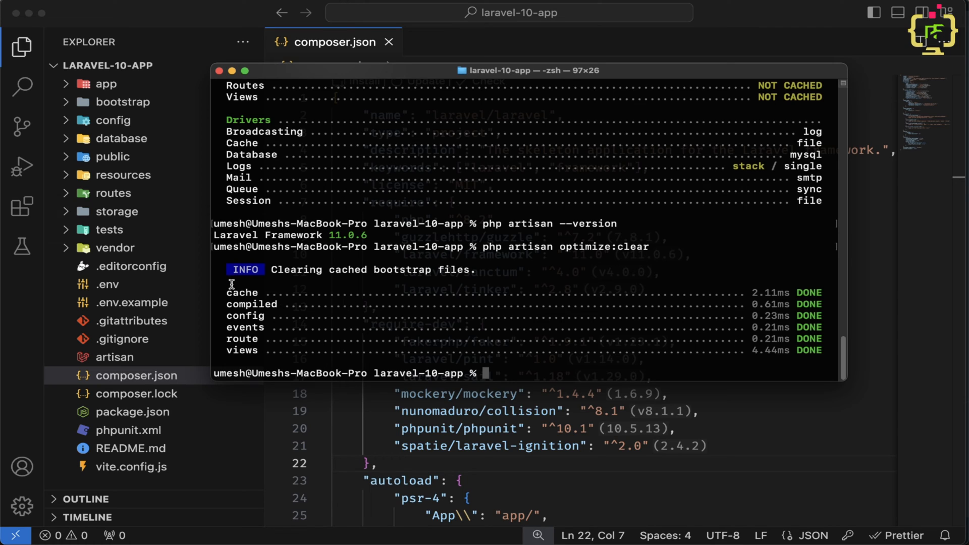
mouse_move(244, 327)
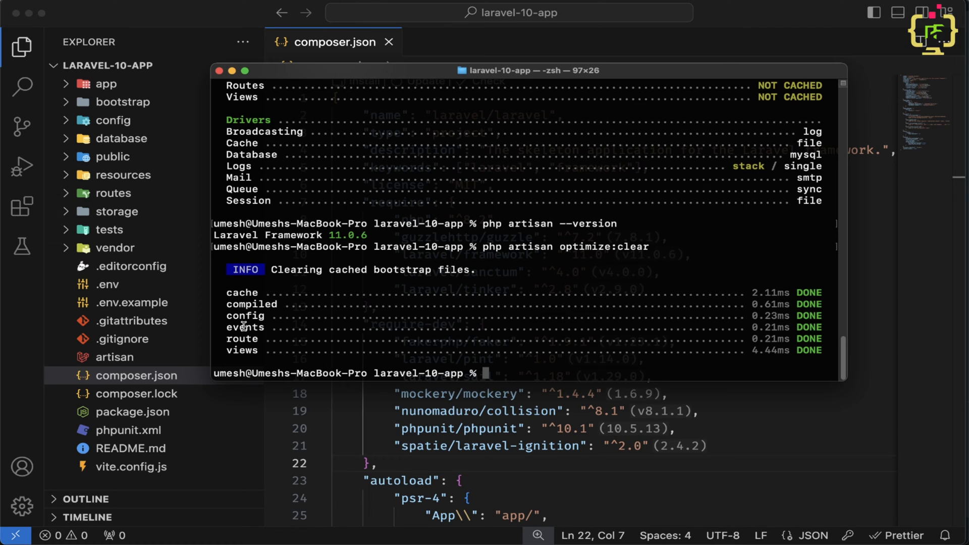
mouse_move(404, 320)
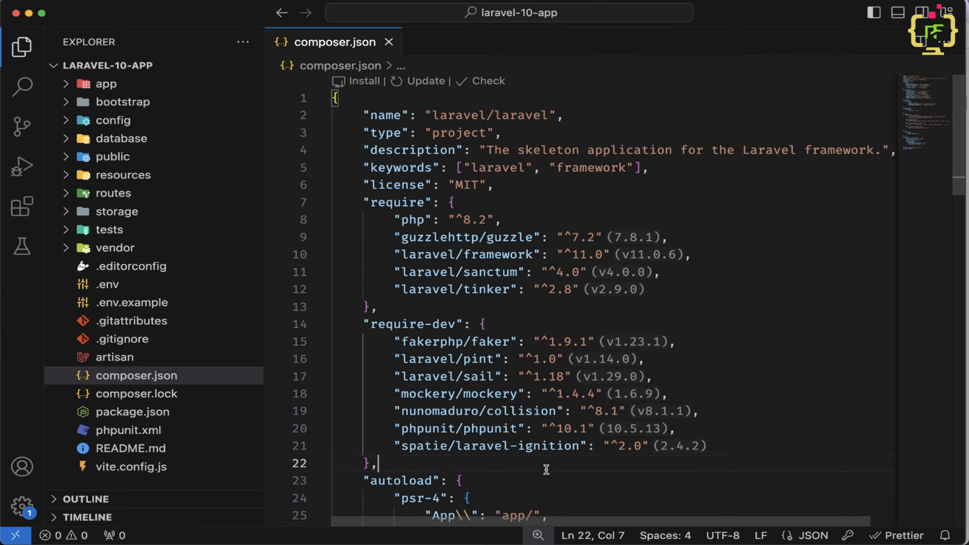
Open VS Code's integrated terminal and start a php artisan command to serve the app.
key(Ctrl+`)
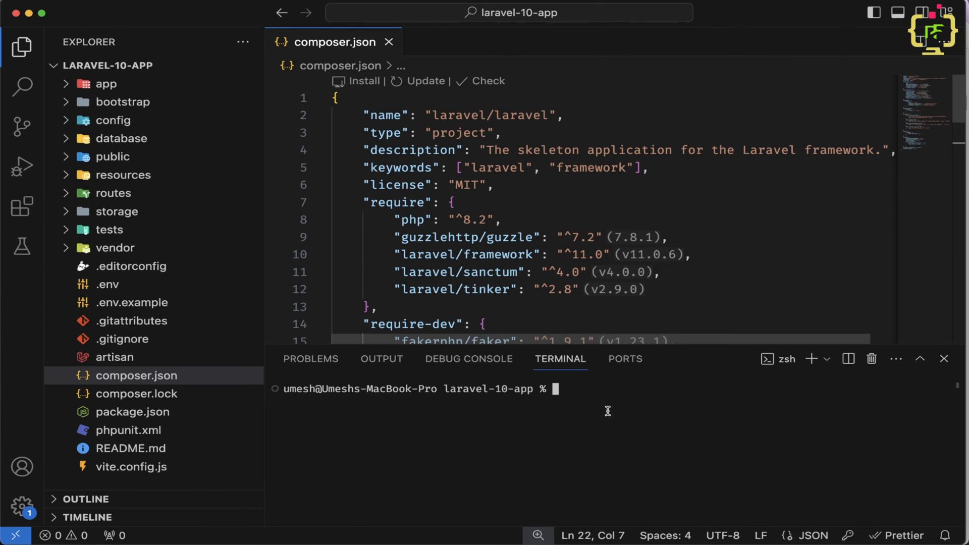
text(php artisa)
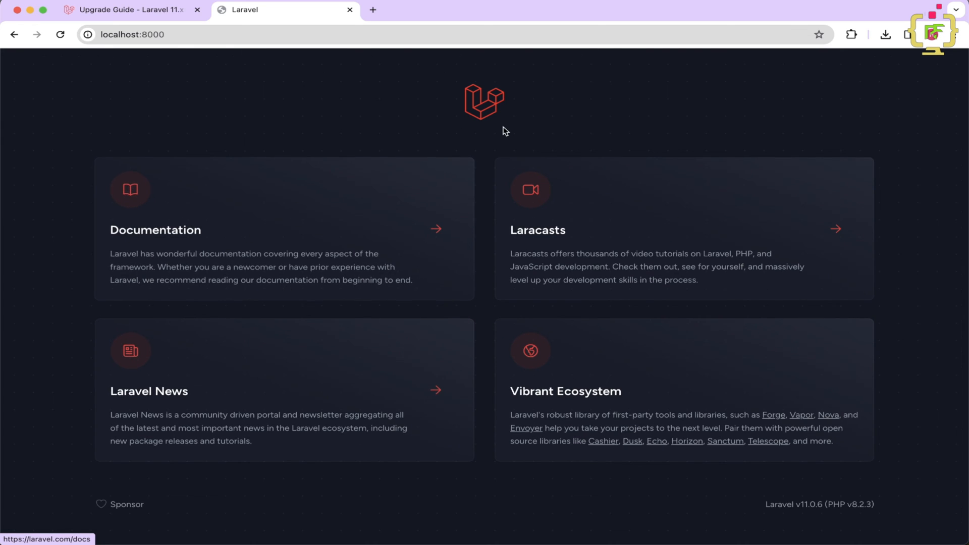
mouse_move(757, 504)
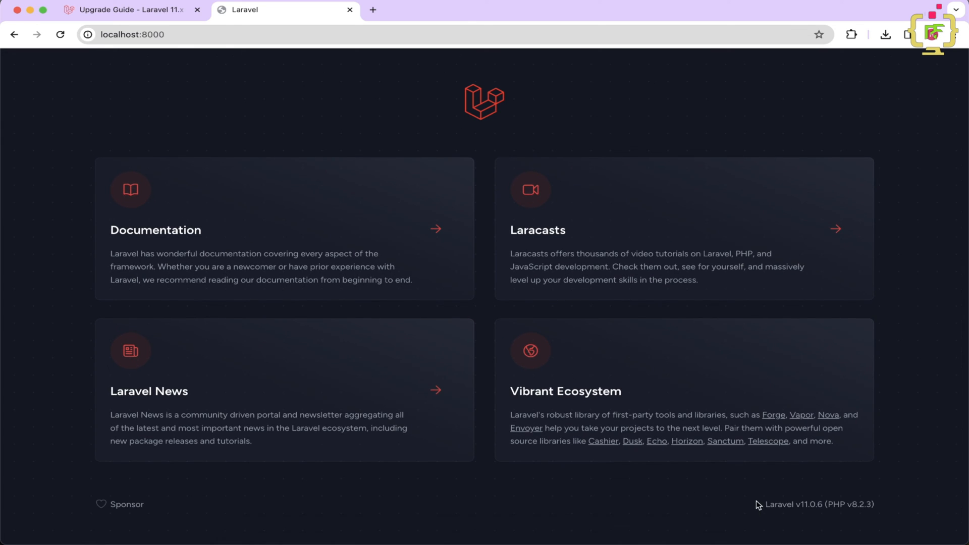